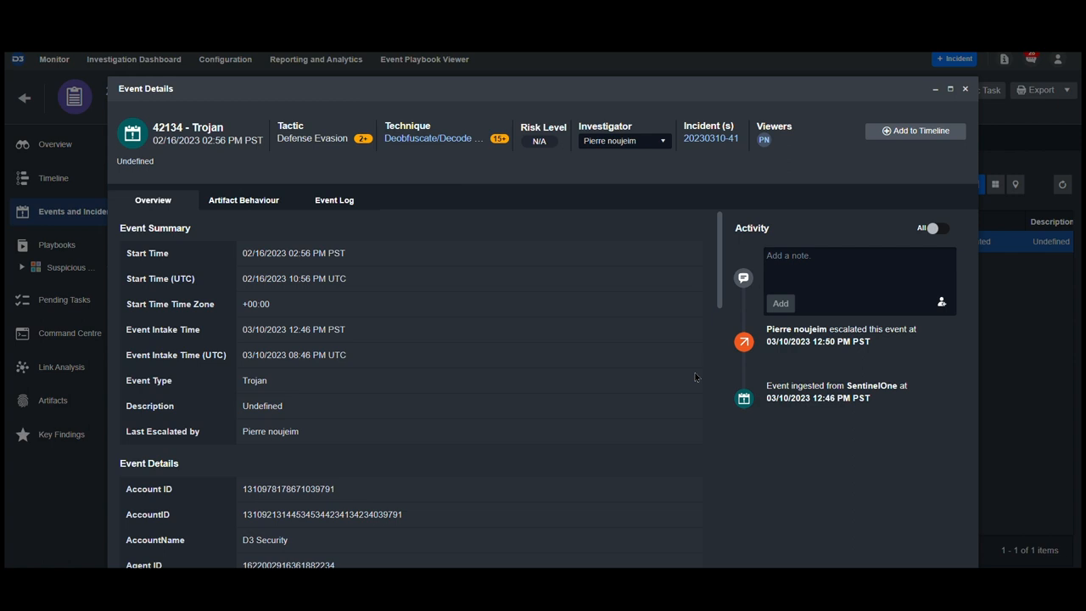
mouse_move(699, 404)
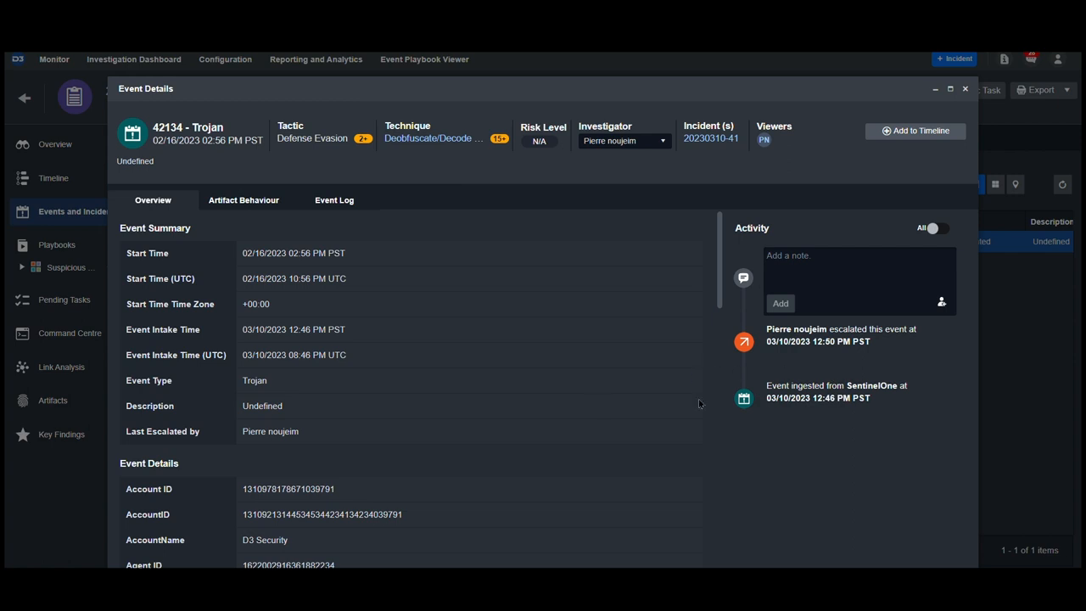
mouse_move(339, 379)
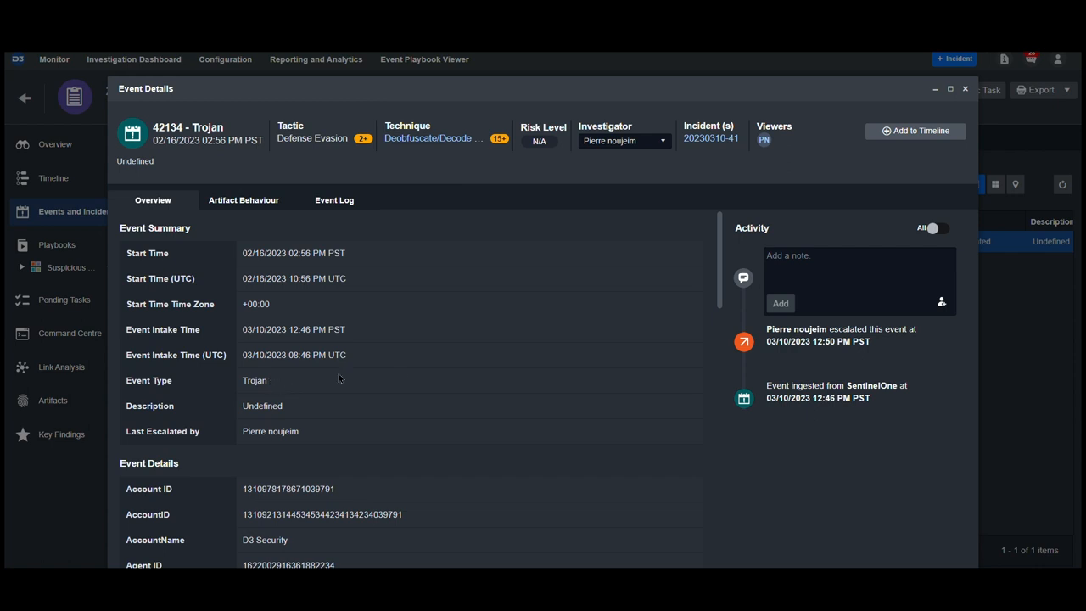
Scroll through the Trojan event details, view its raw Event Log, then close the event window
scroll("down", 3)
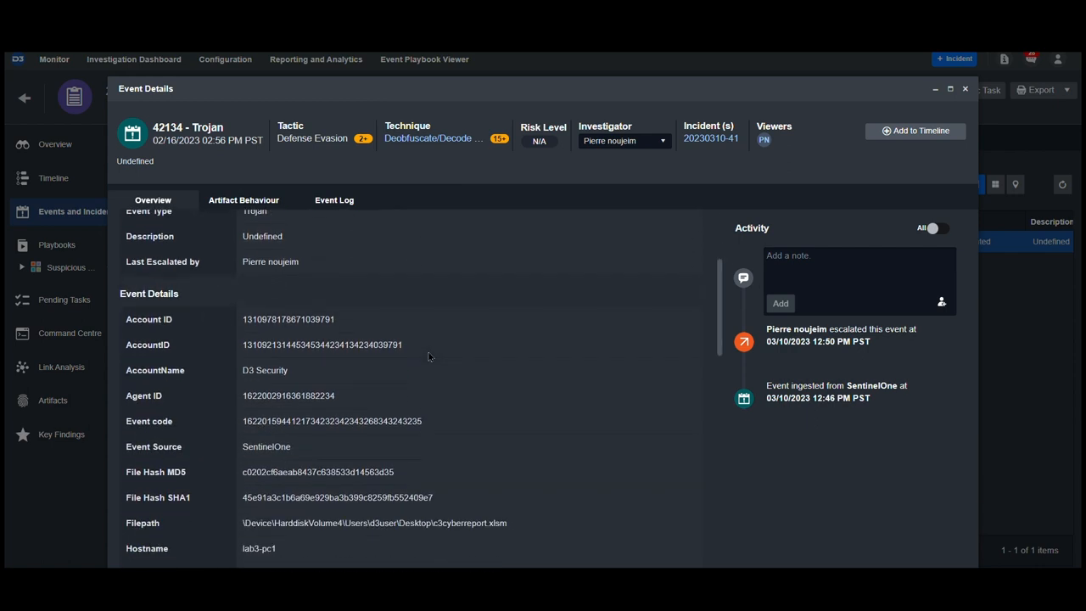
scroll("down", 3)
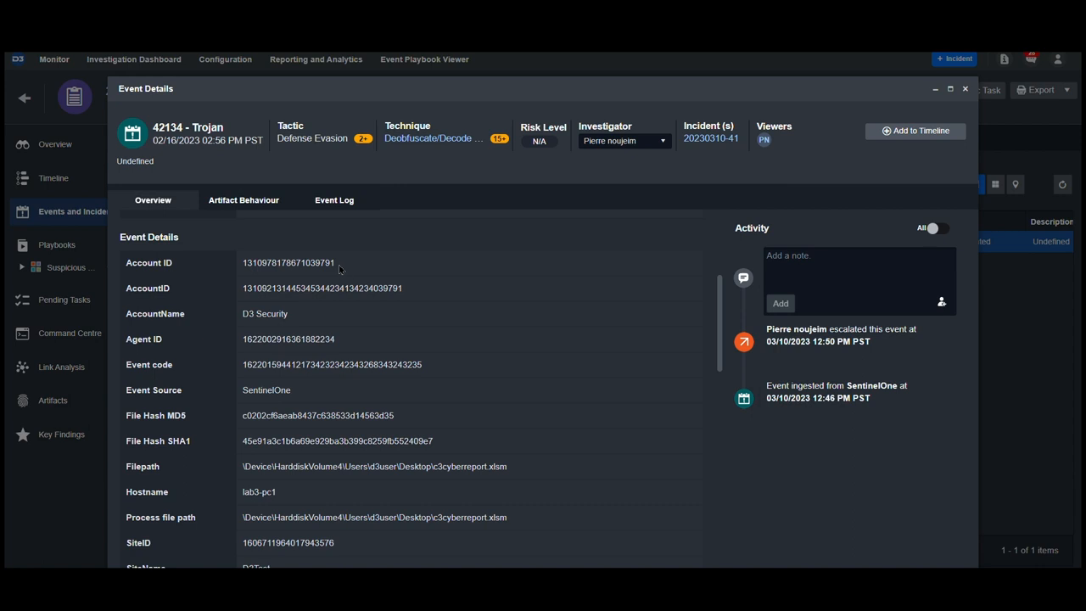
mouse_move(233, 335)
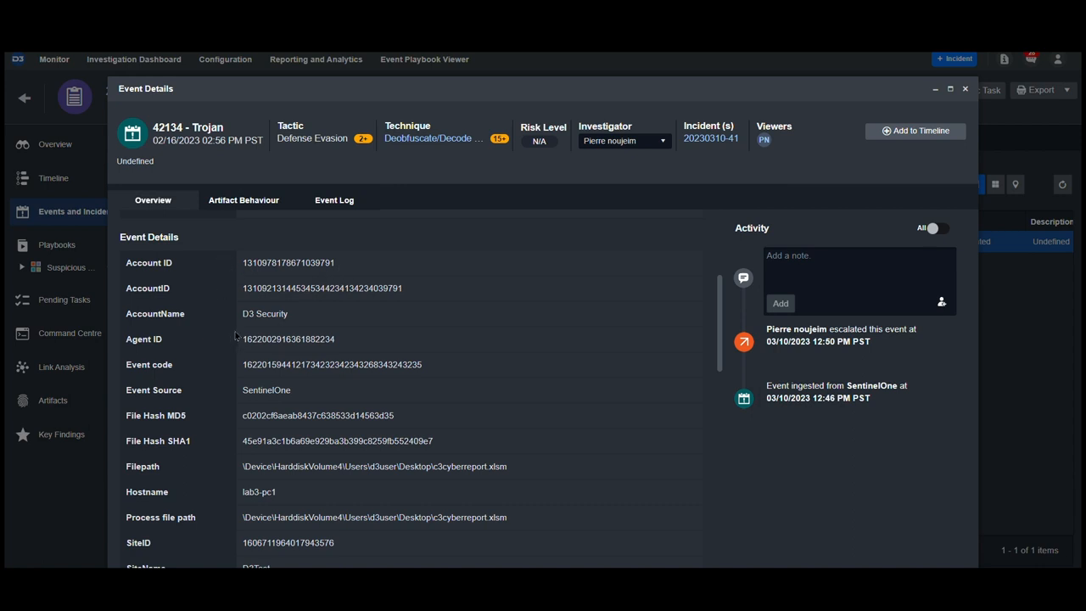
scroll("down", 3)
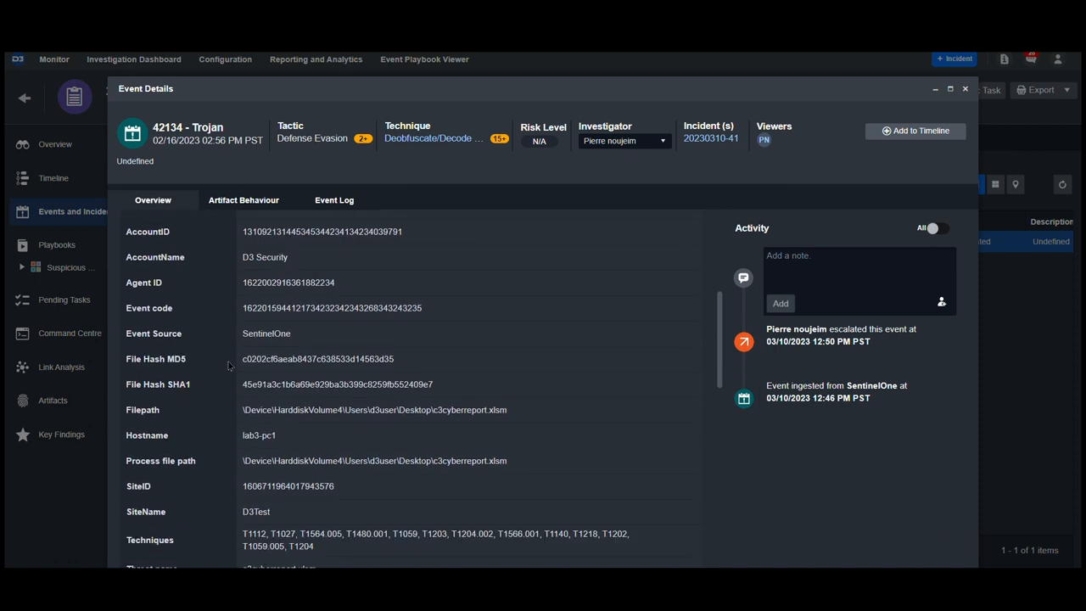
scroll("down", 3)
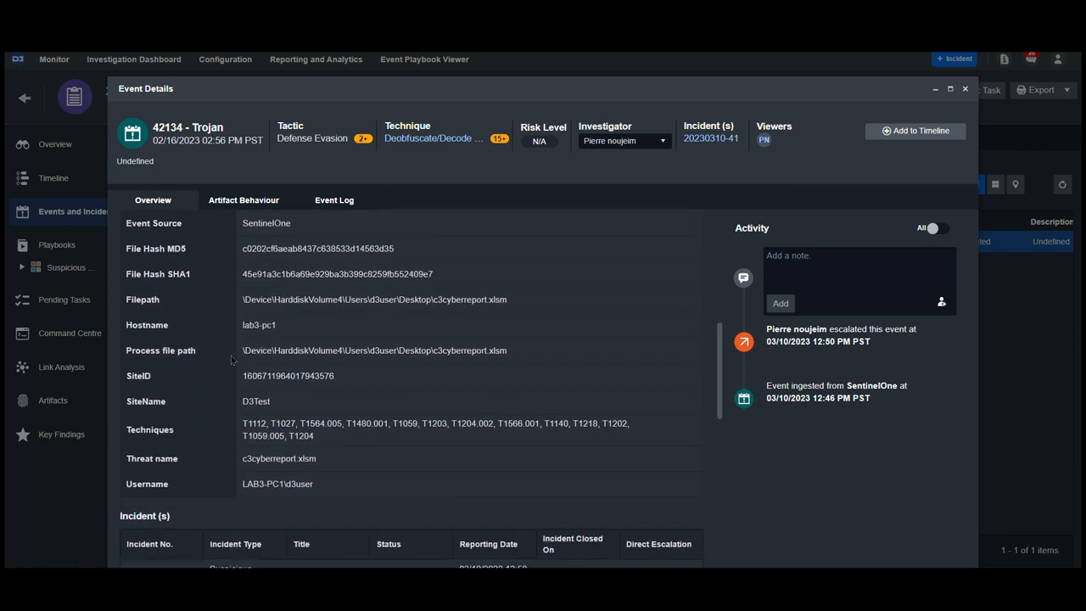
scroll("down", 3)
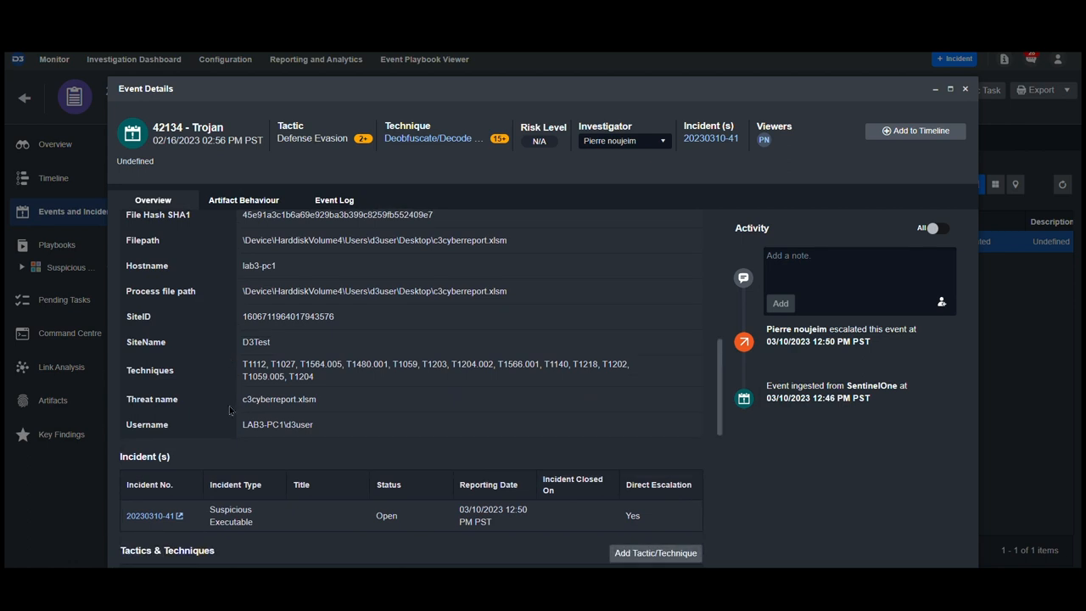
scroll("down", 3)
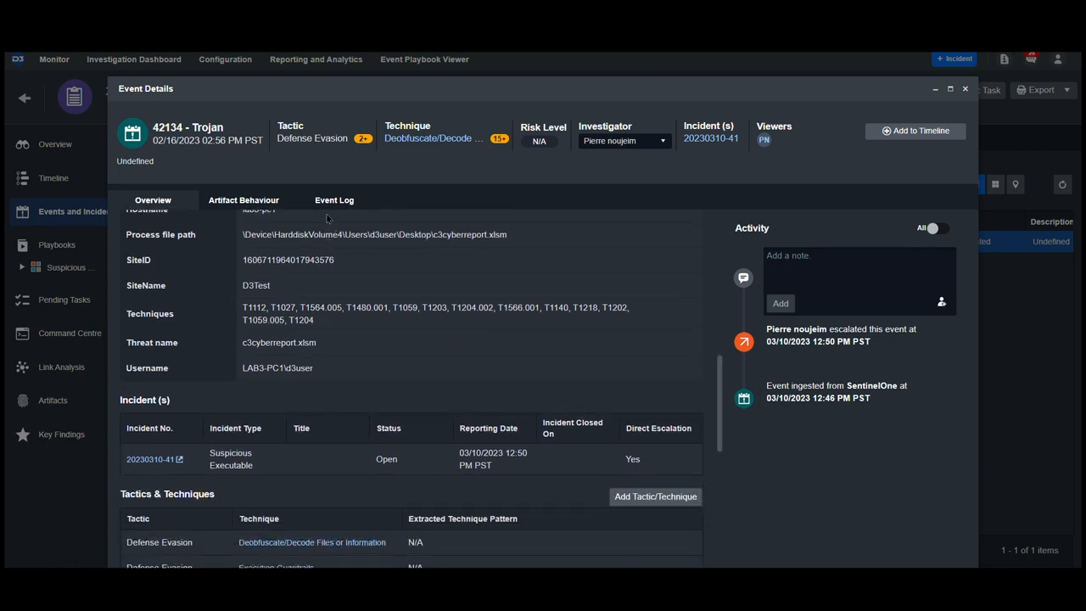
left_click(334, 200)
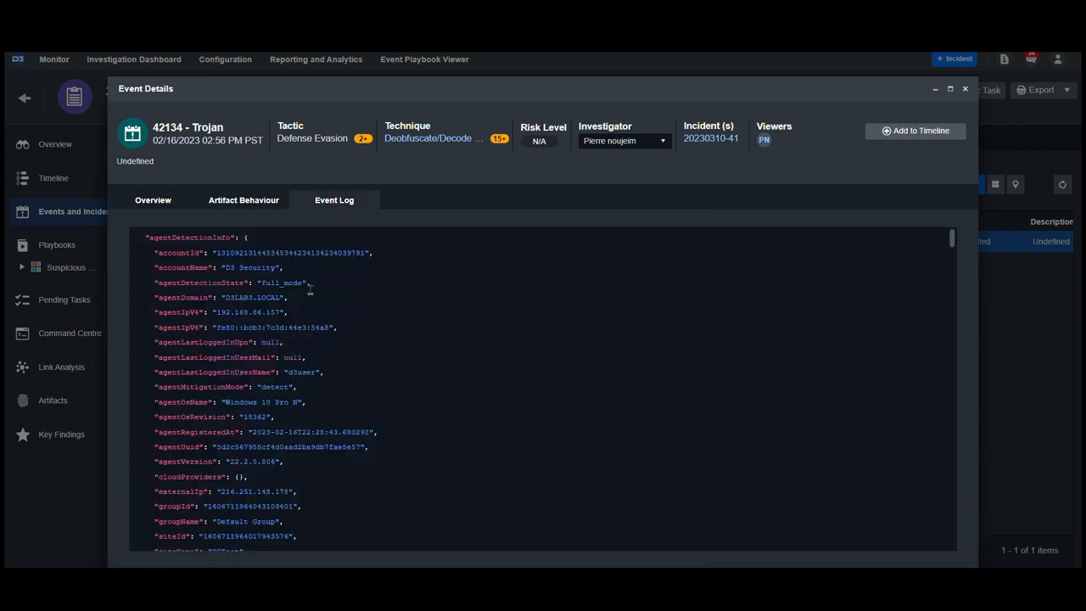
mouse_move(607, 213)
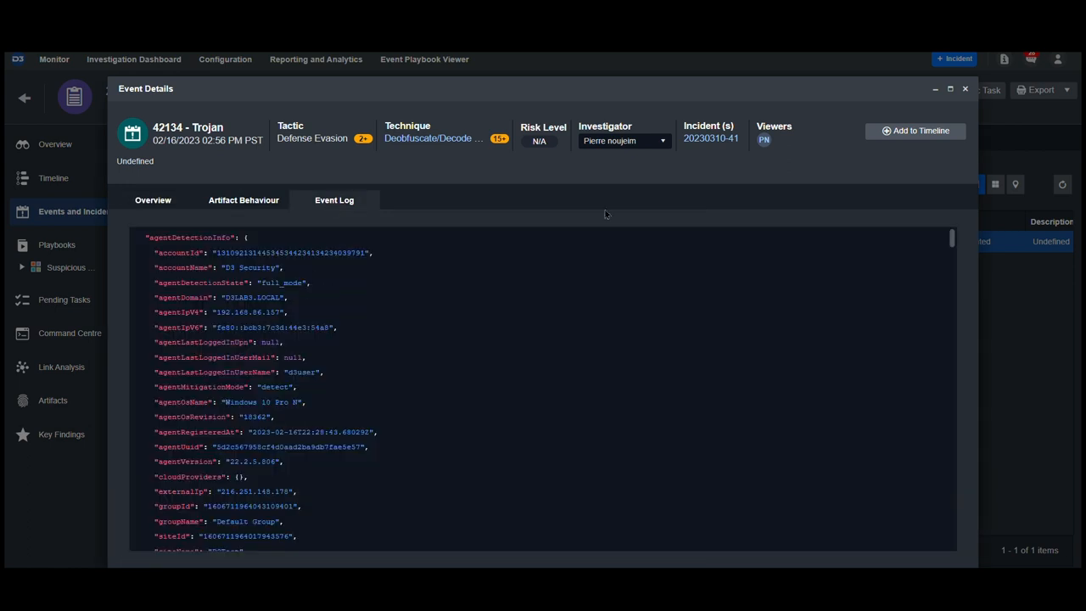
mouse_move(716, 153)
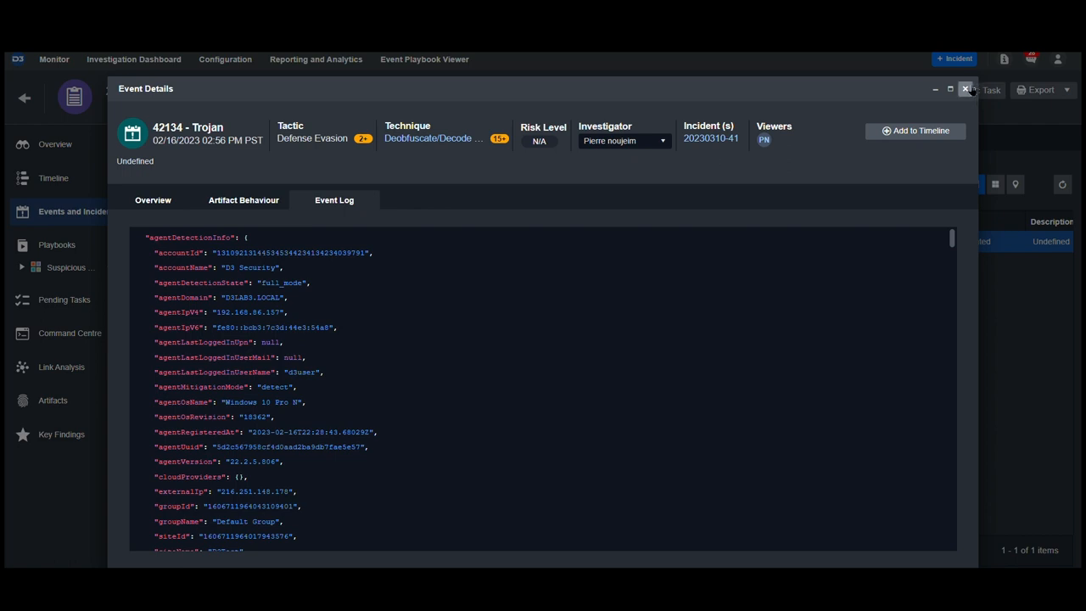
left_click(964, 88)
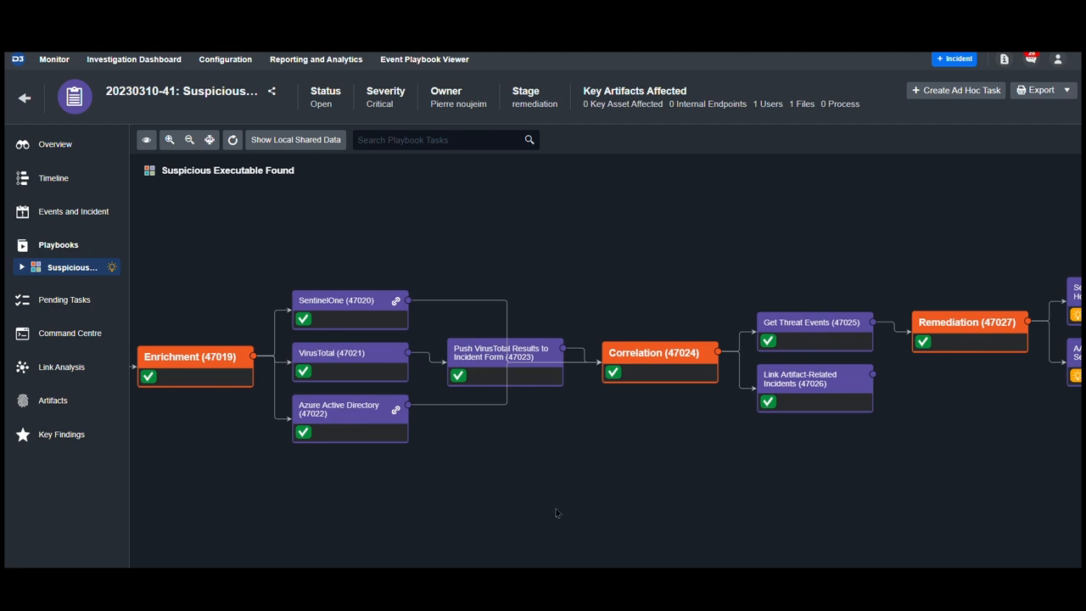
mouse_move(238, 329)
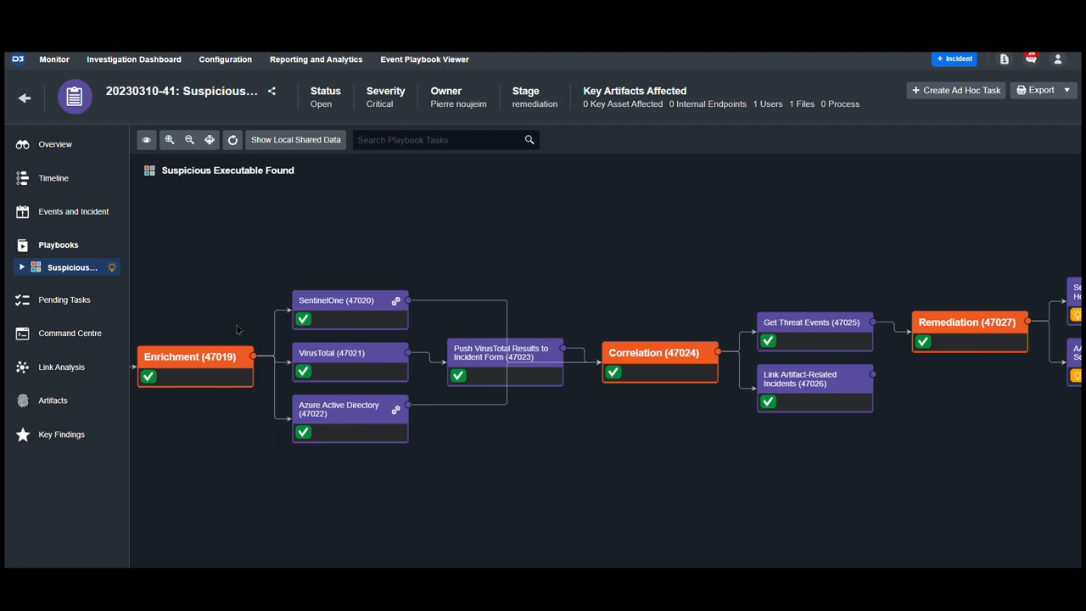
mouse_move(401, 355)
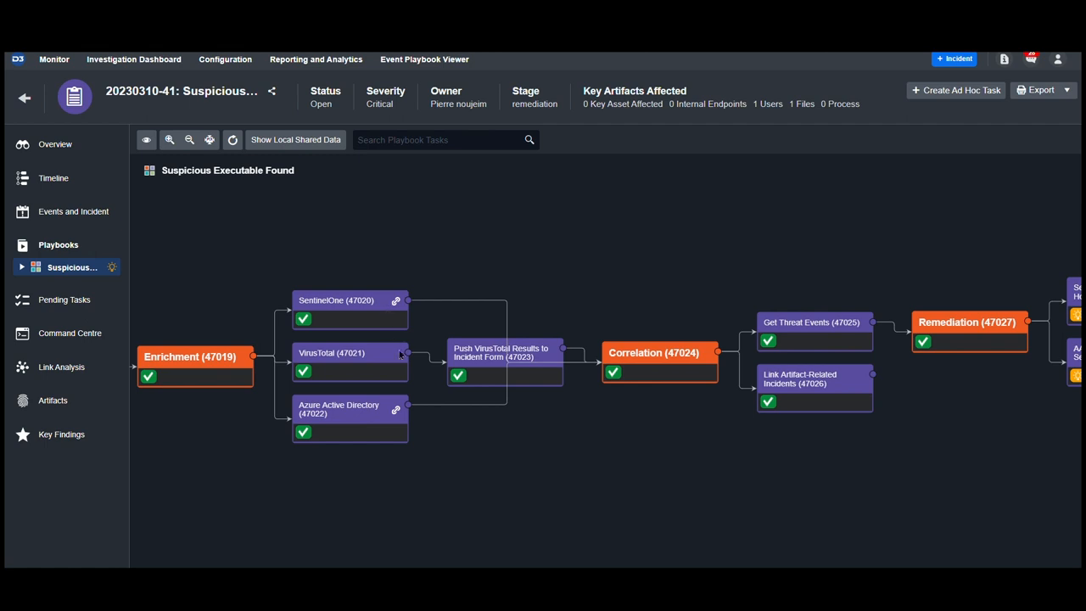
mouse_move(348, 424)
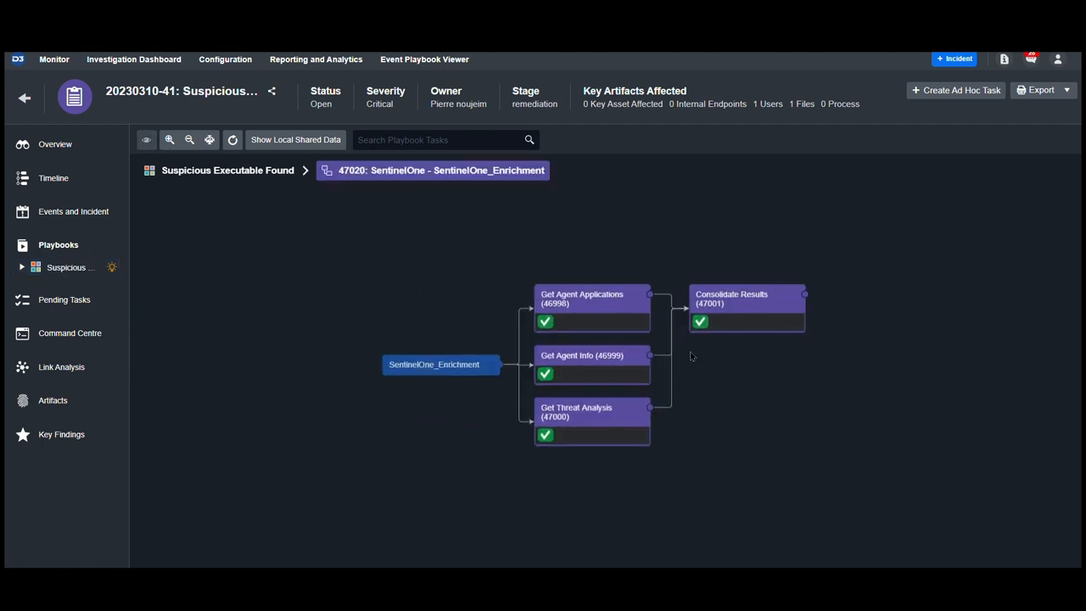
mouse_move(529, 265)
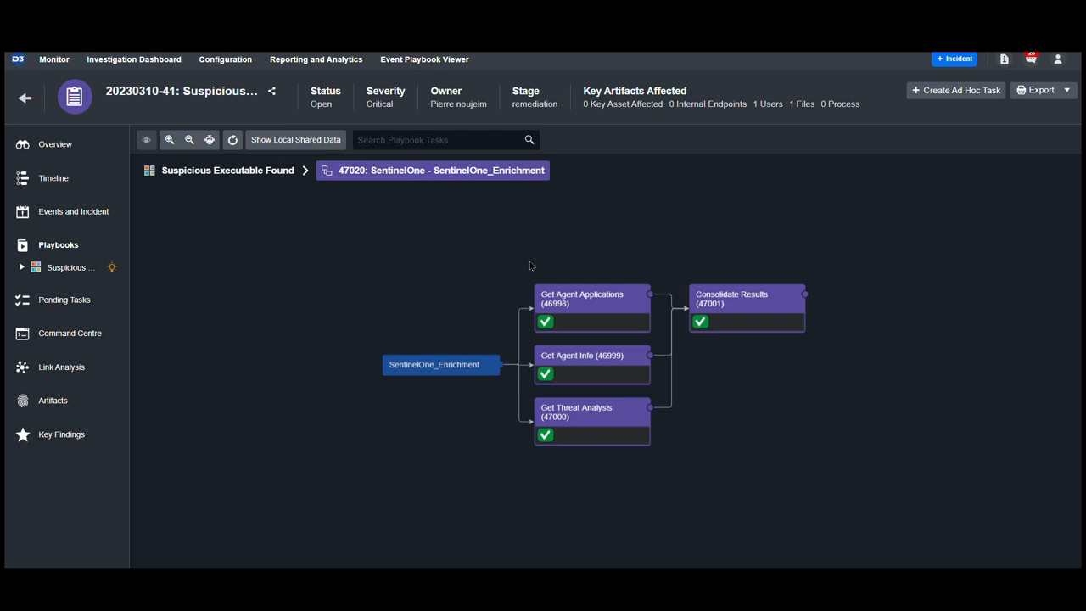
mouse_move(638, 347)
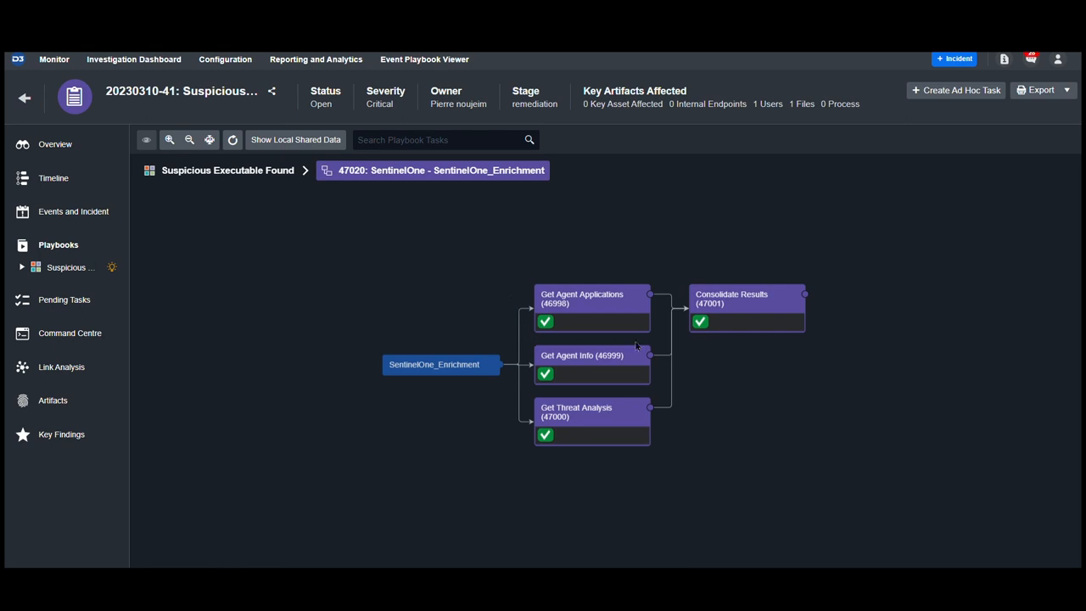
mouse_move(665, 384)
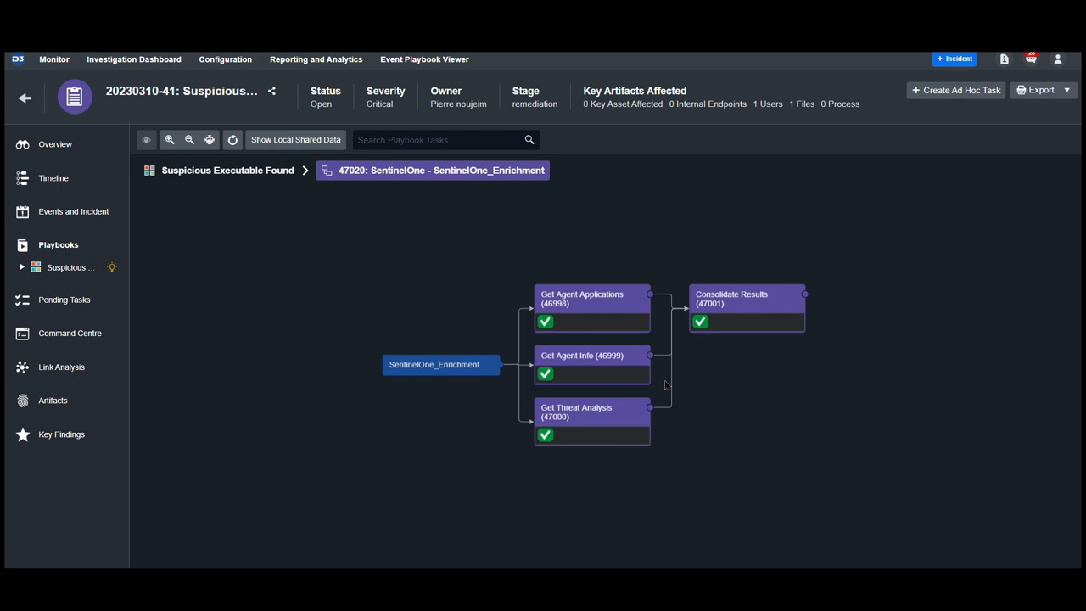
mouse_move(658, 478)
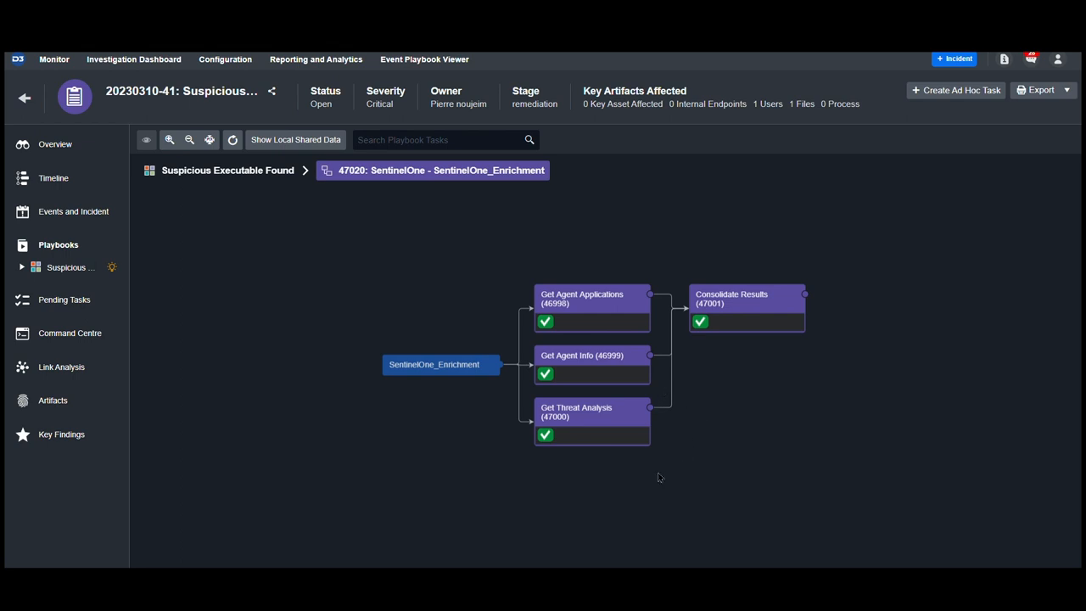
mouse_move(554, 450)
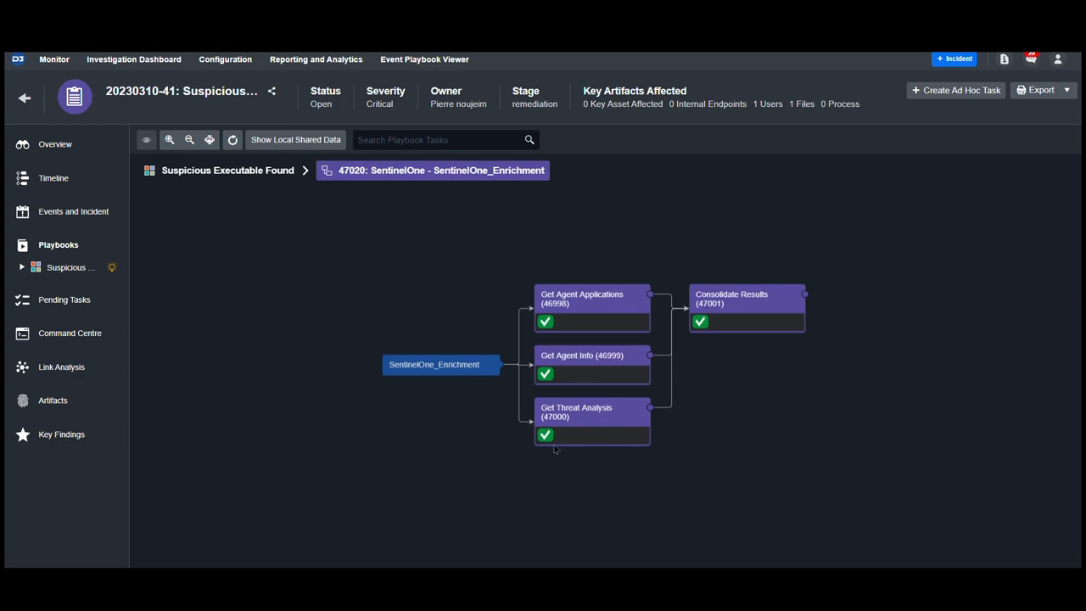
Review the Get Threat Analysis task's raw data and result findings, then close its details
left_click(577, 412)
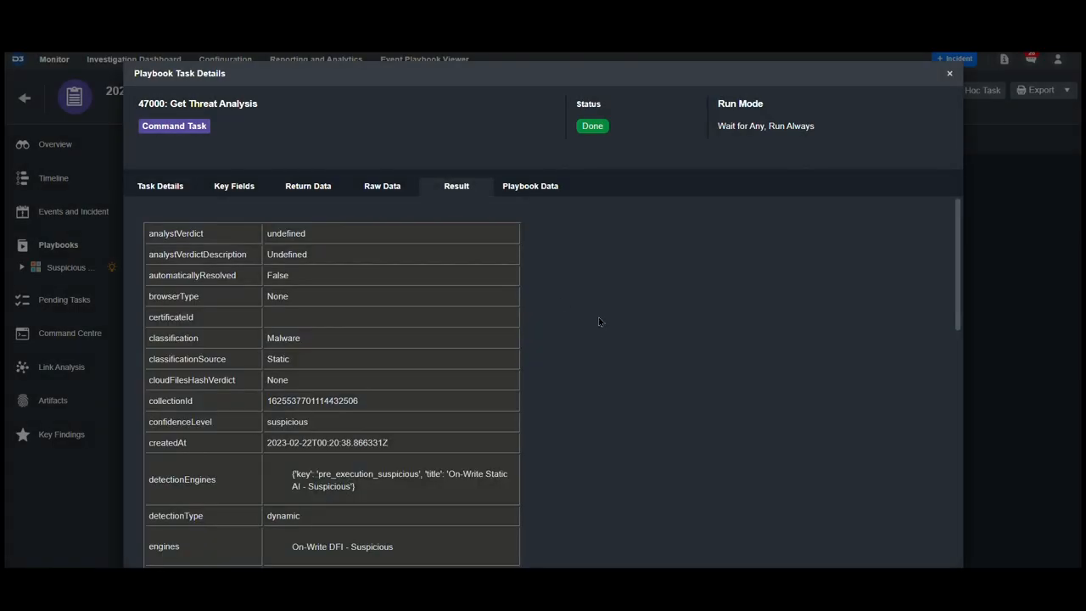
left_click(382, 185)
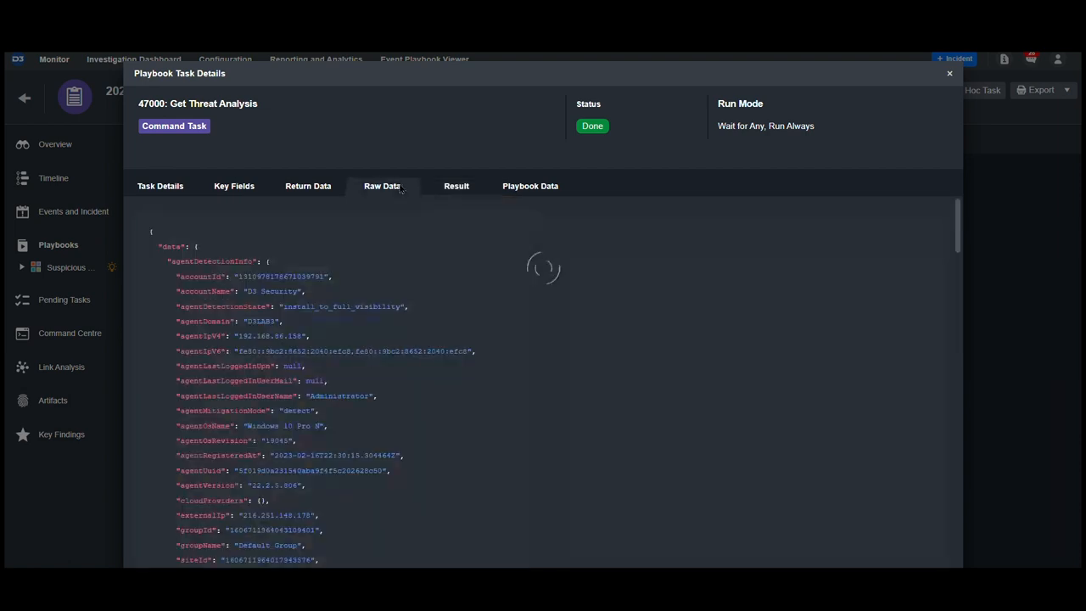
left_click(455, 185)
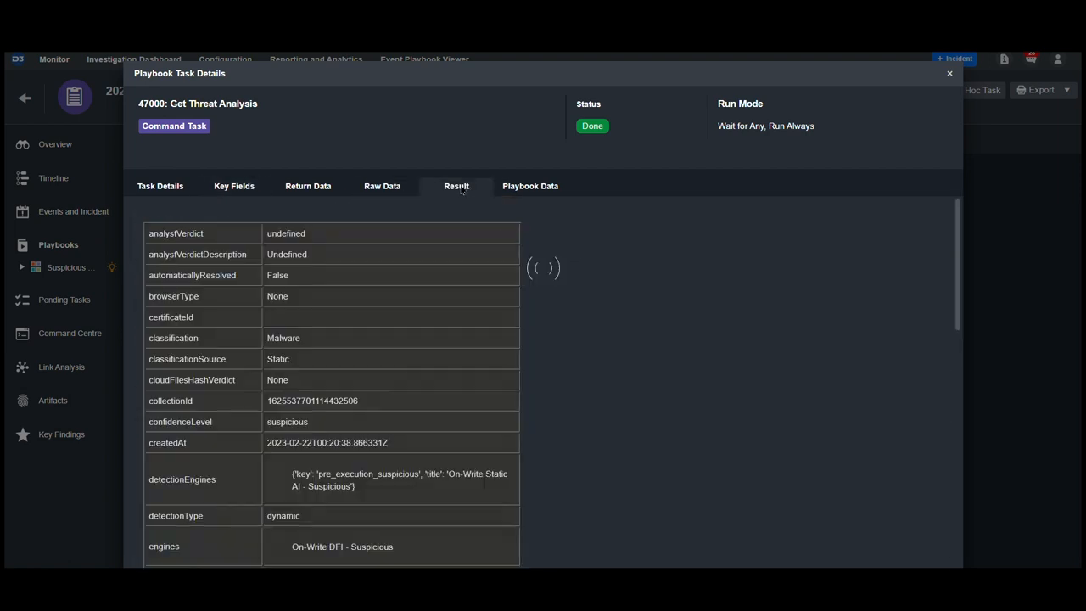
scroll("down", 3)
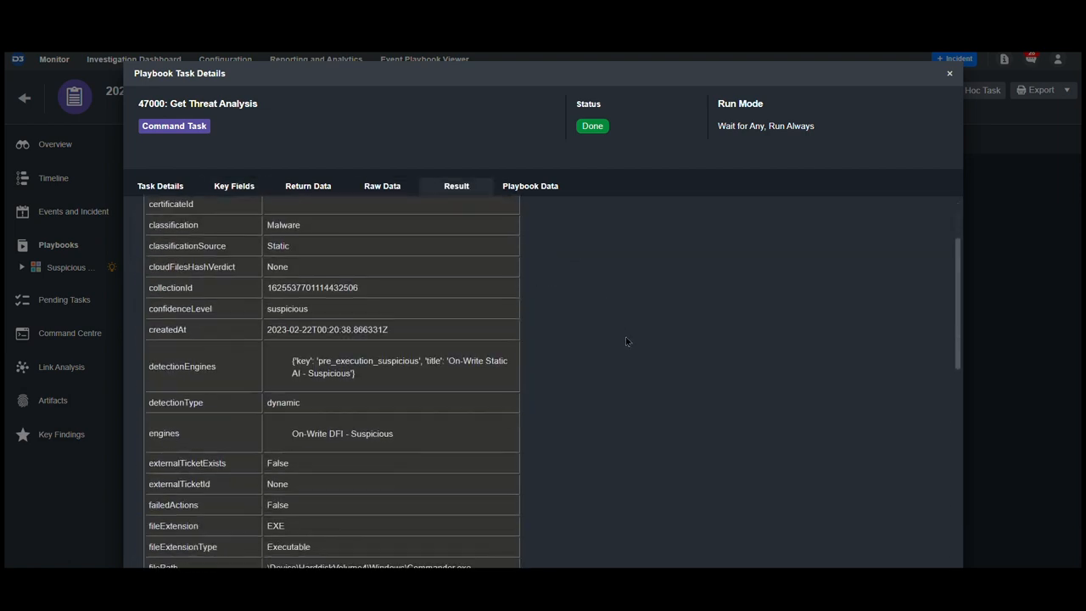
left_click(950, 73)
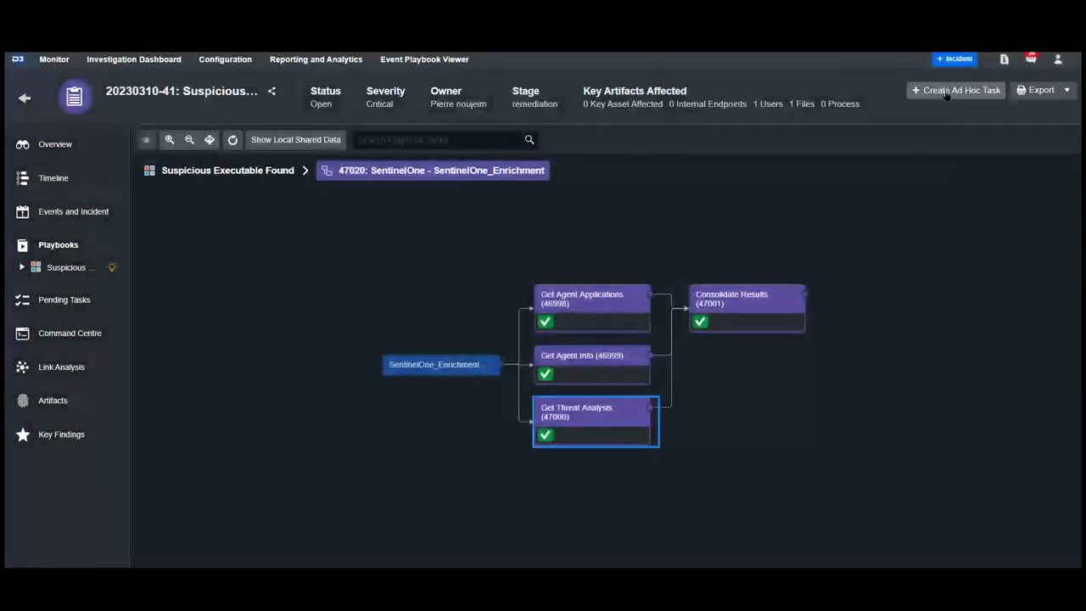
Review the Get Agent Applications task's installed software list, then close its details
left_click(591, 298)
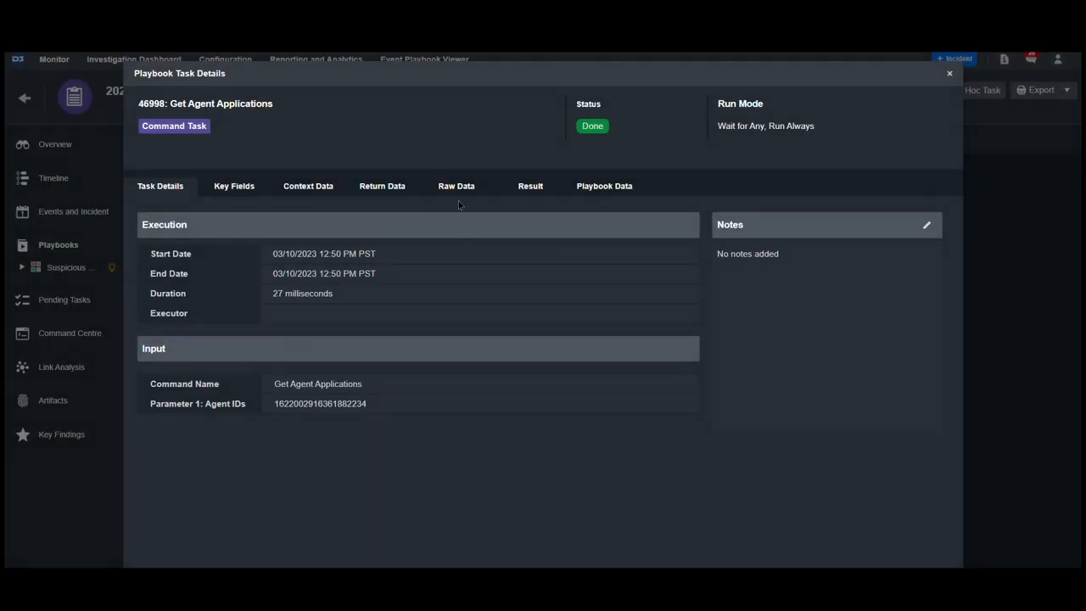
left_click(529, 185)
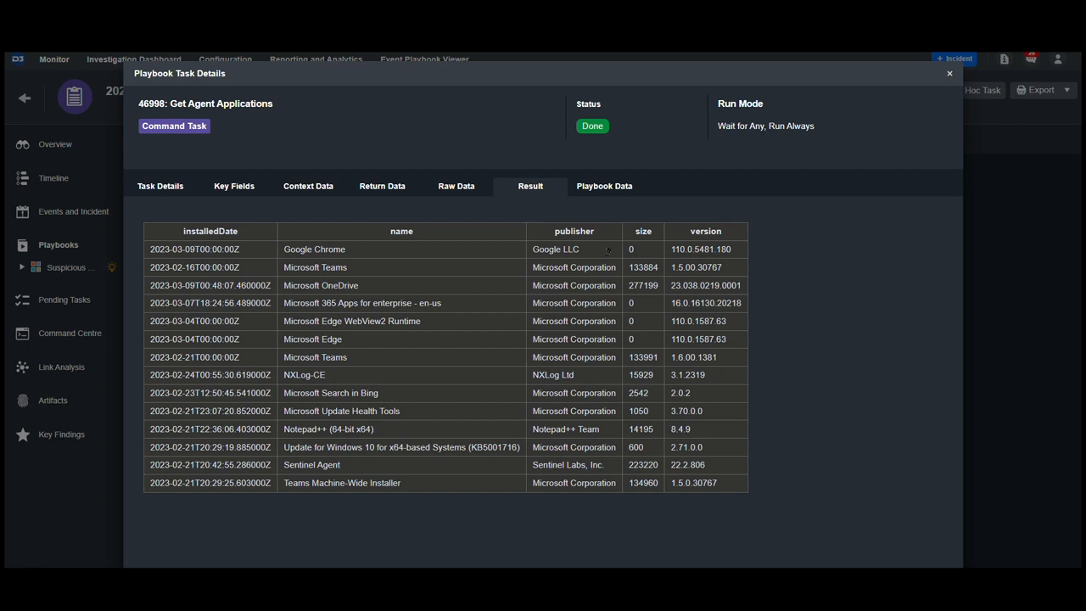
mouse_move(767, 288)
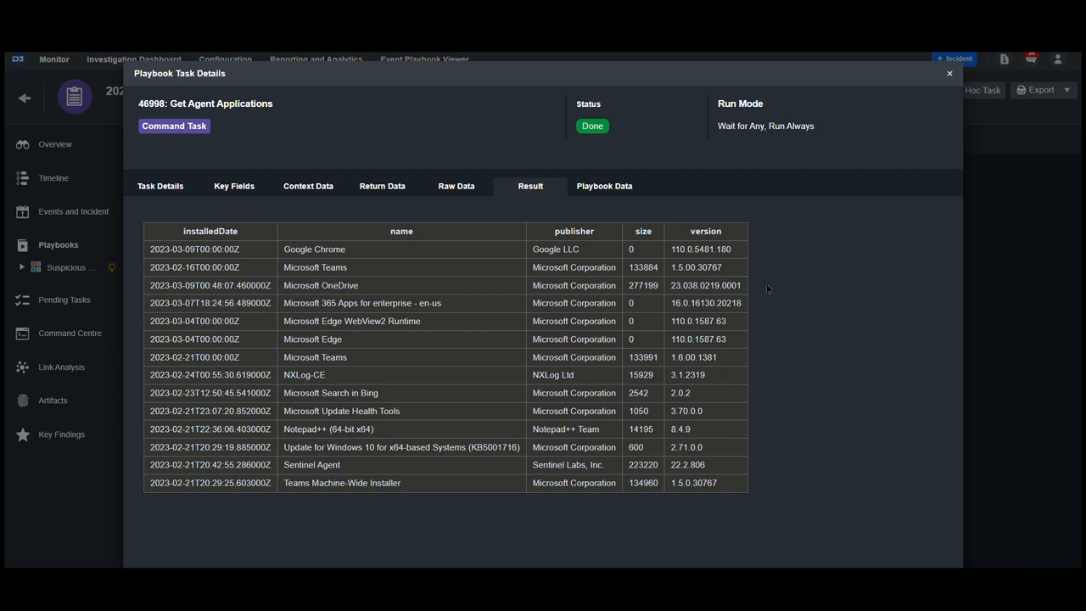
mouse_move(750, 266)
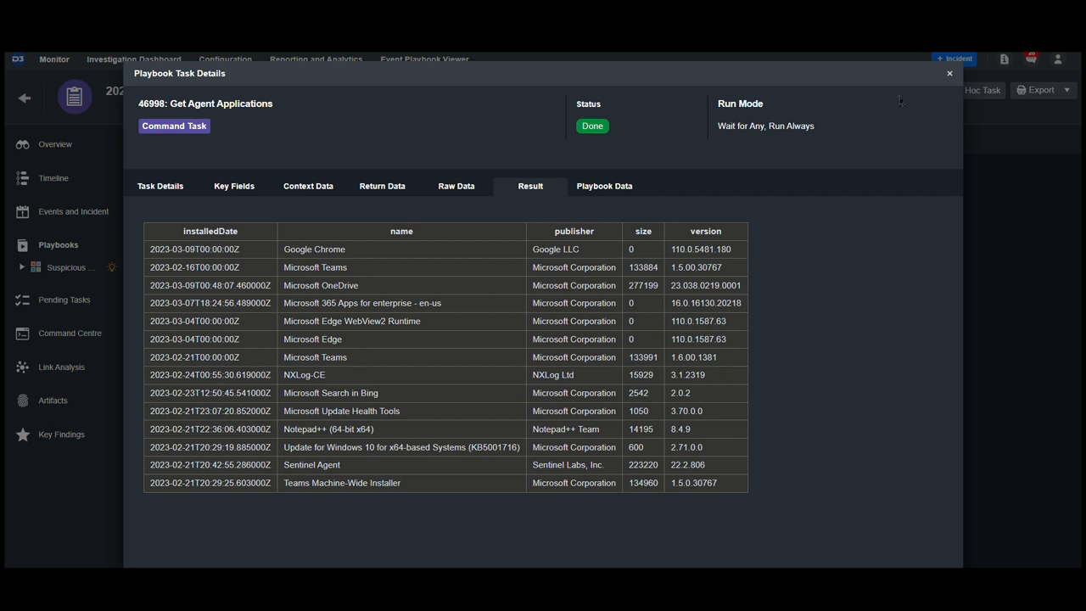
left_click(950, 73)
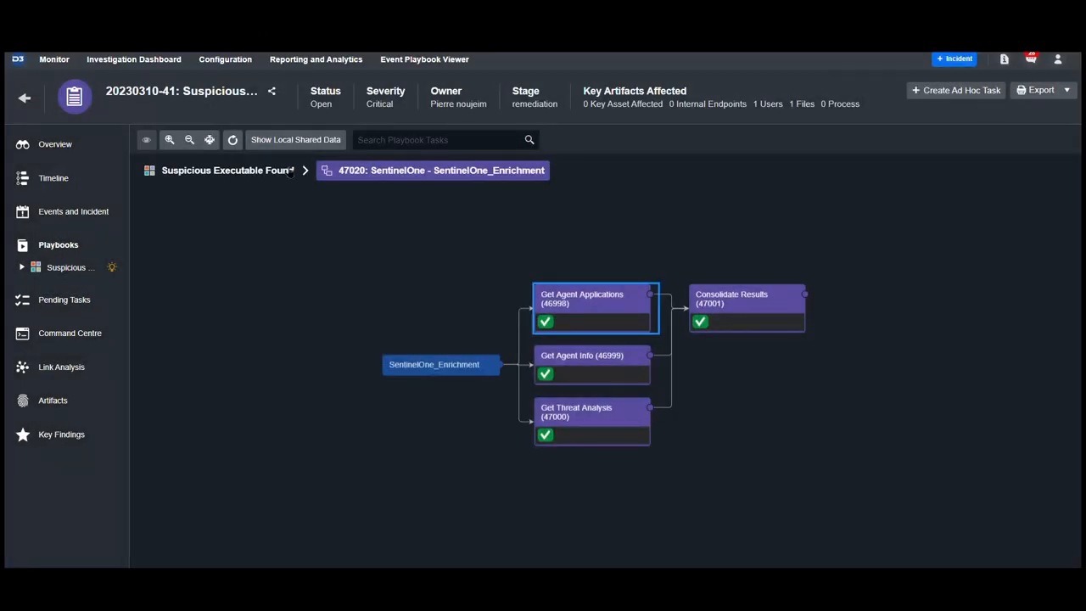
Return to the Suspicious Executable Found playbook and open the VirusTotal task details
left_click(228, 170)
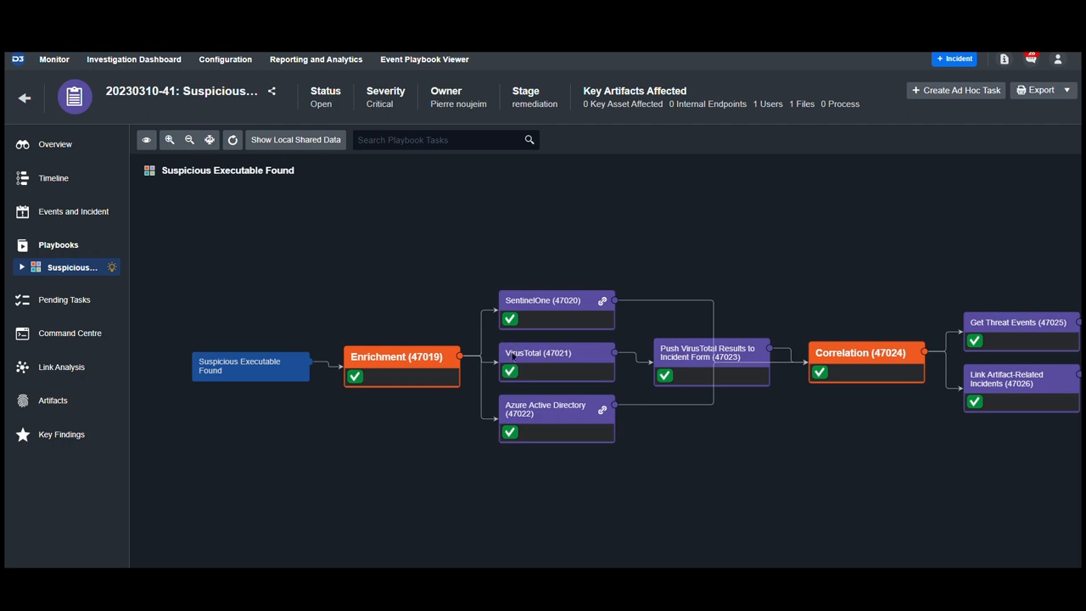
left_click(536, 353)
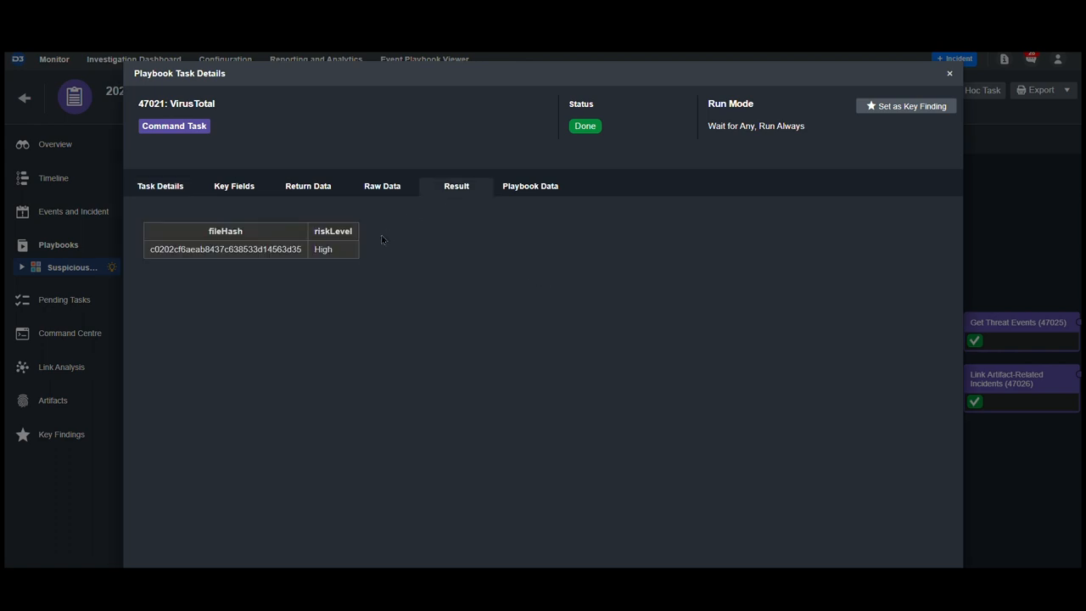
mouse_move(342, 251)
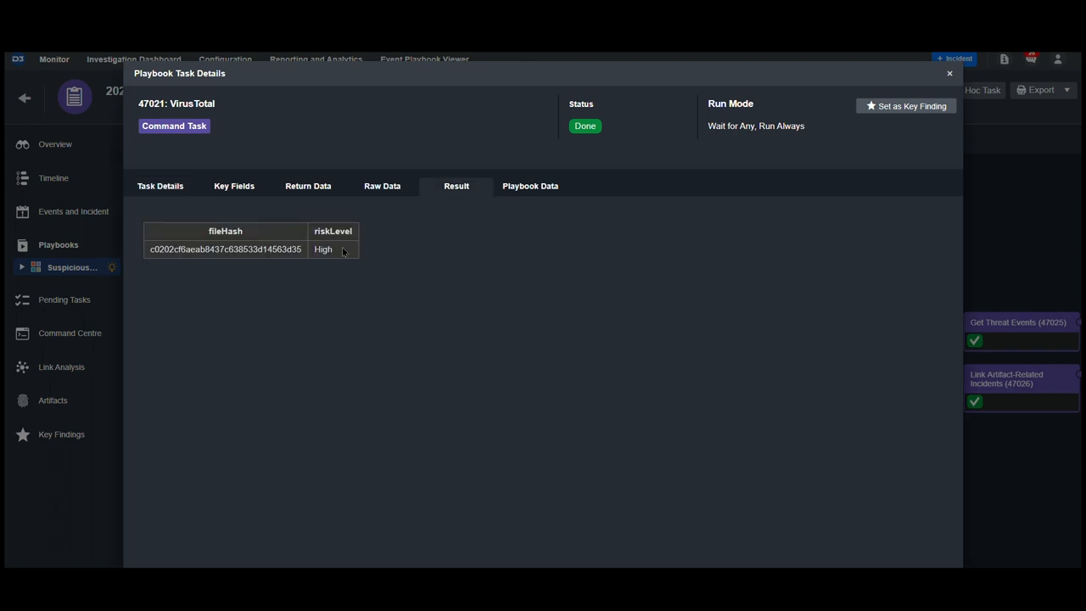
View the VirusTotal raw response JSON with file type probabilities and ransomware rule matches
left_click(382, 185)
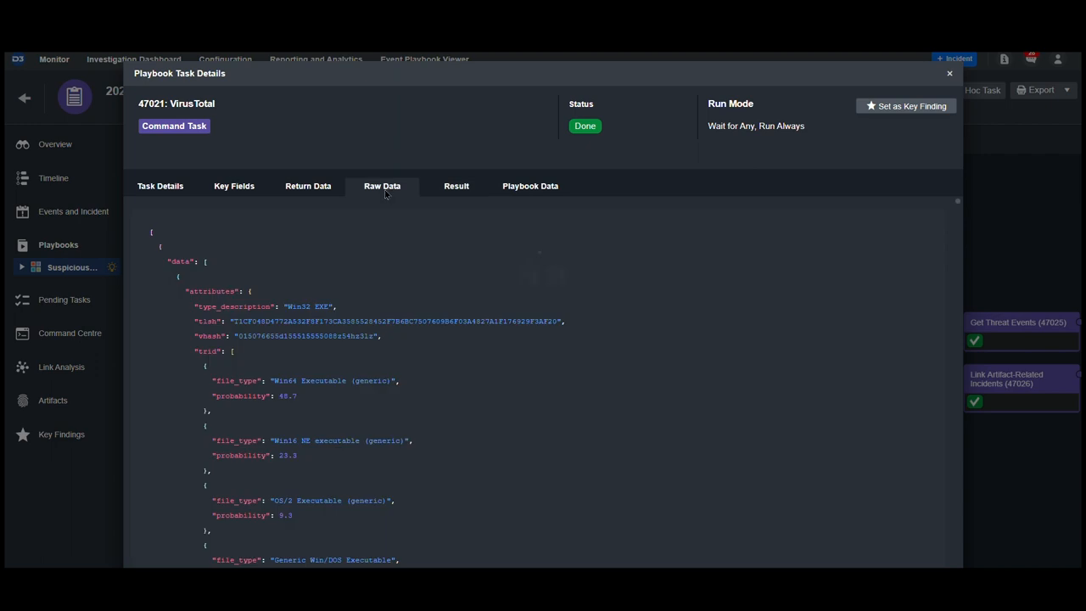
scroll("down", 3)
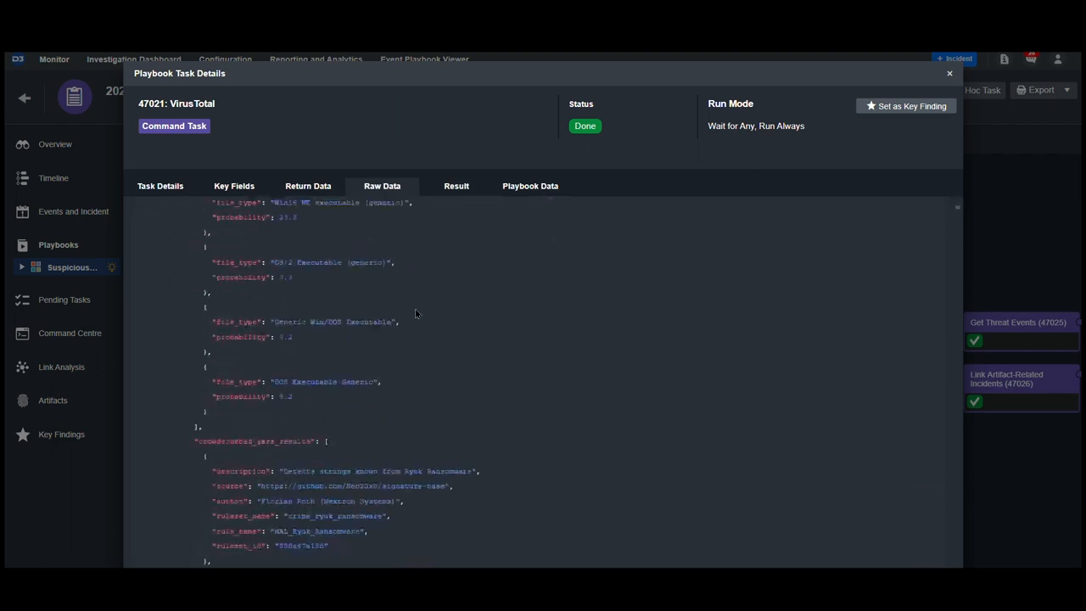
scroll("down", 3)
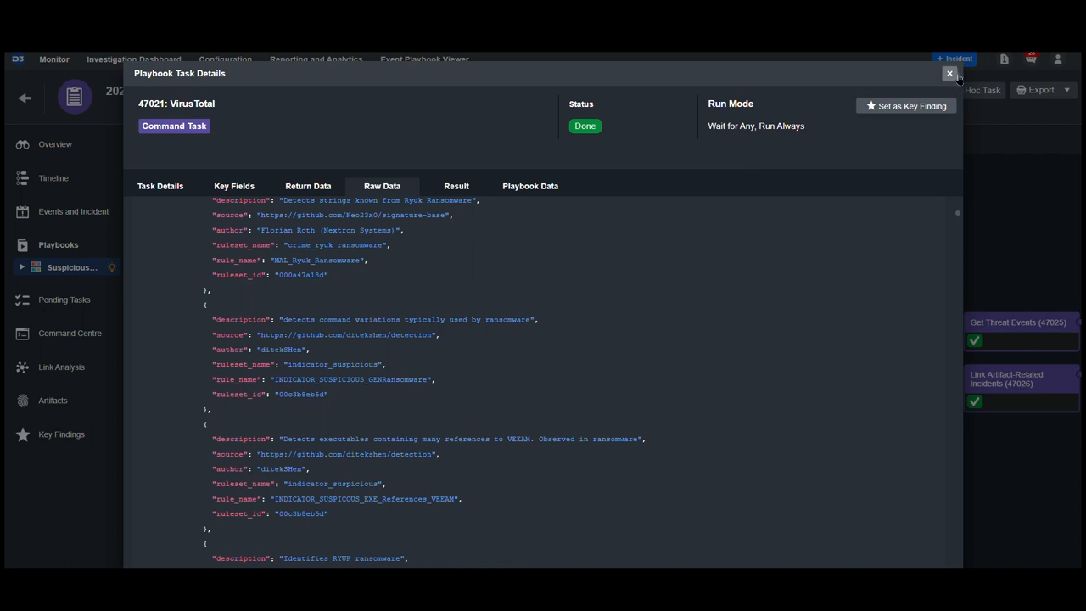
Enter the Azure Active Directory enrichment playbook and review the Get User Activity Logs results
left_click(950, 73)
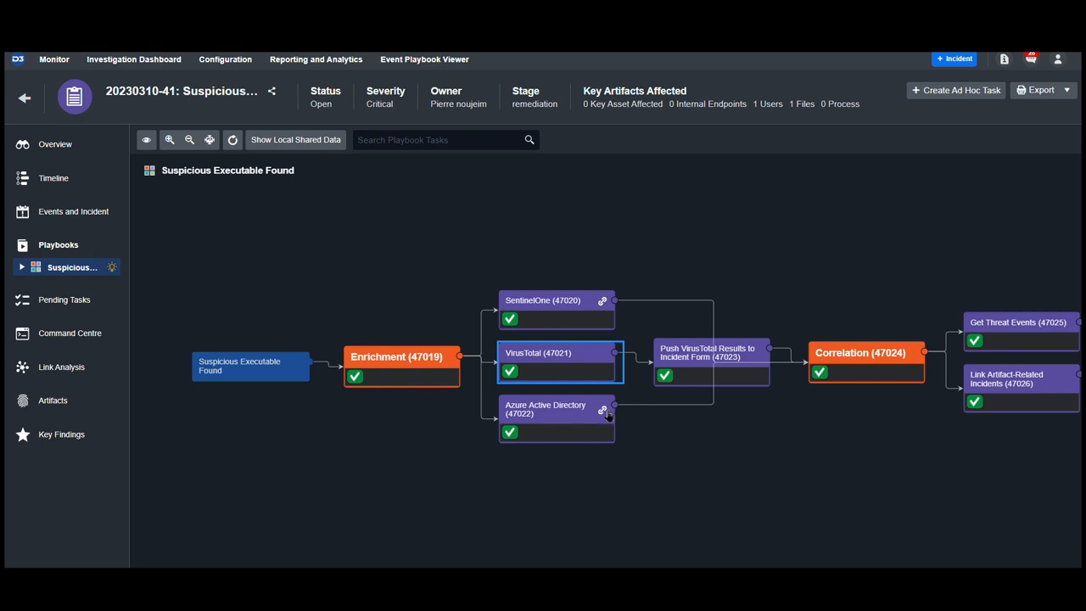
left_click(602, 411)
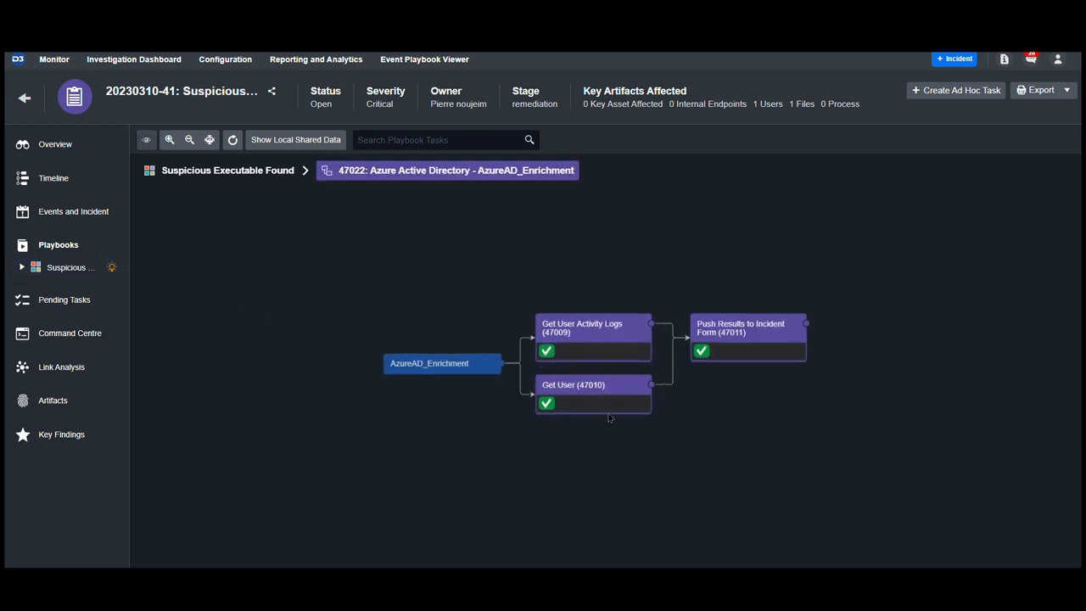
mouse_move(558, 351)
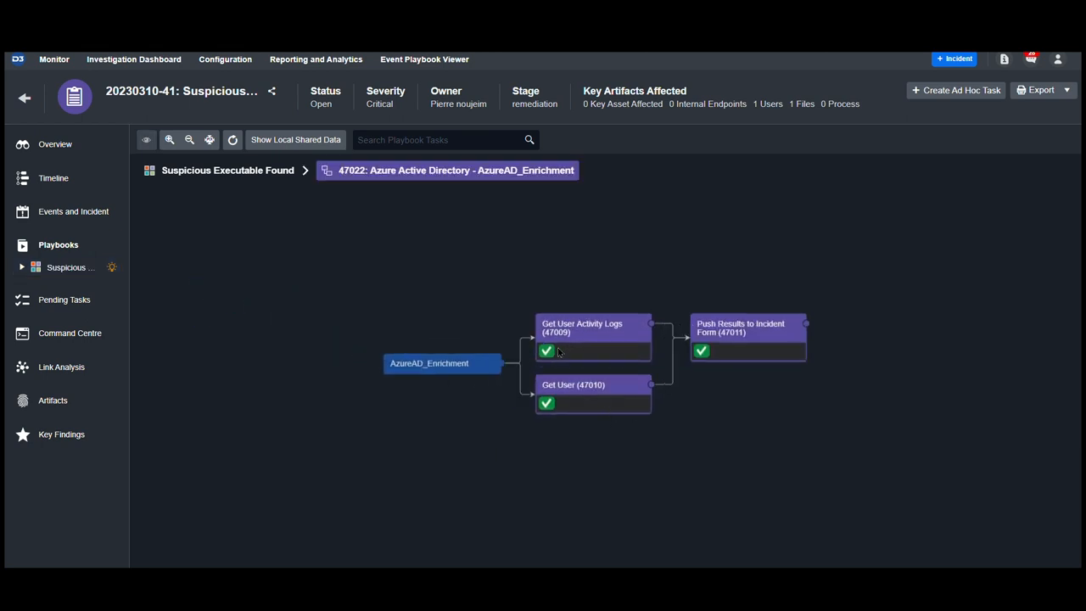
left_click(591, 327)
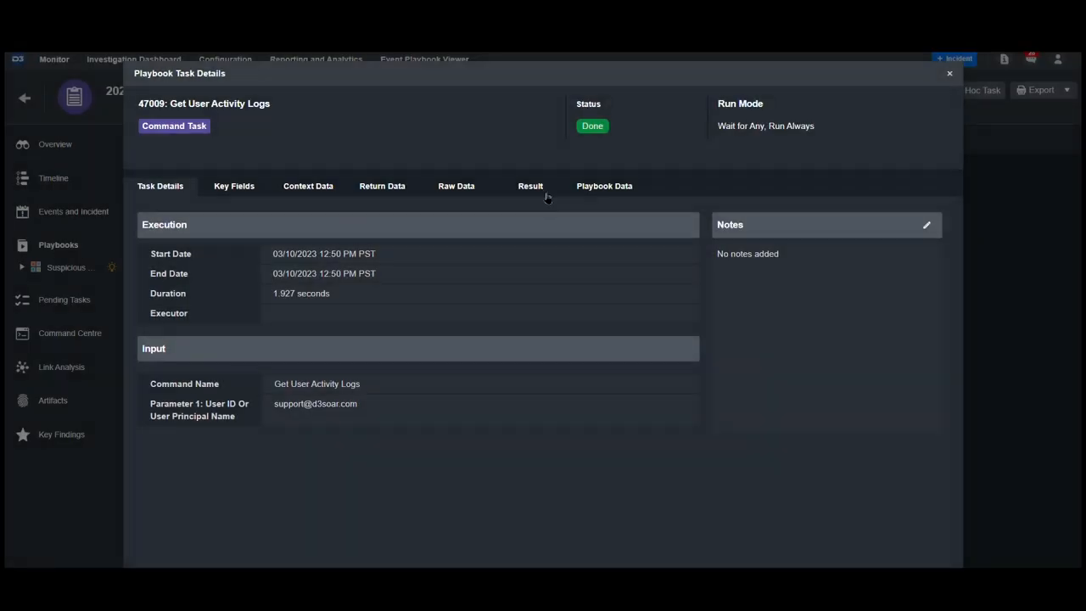
left_click(529, 185)
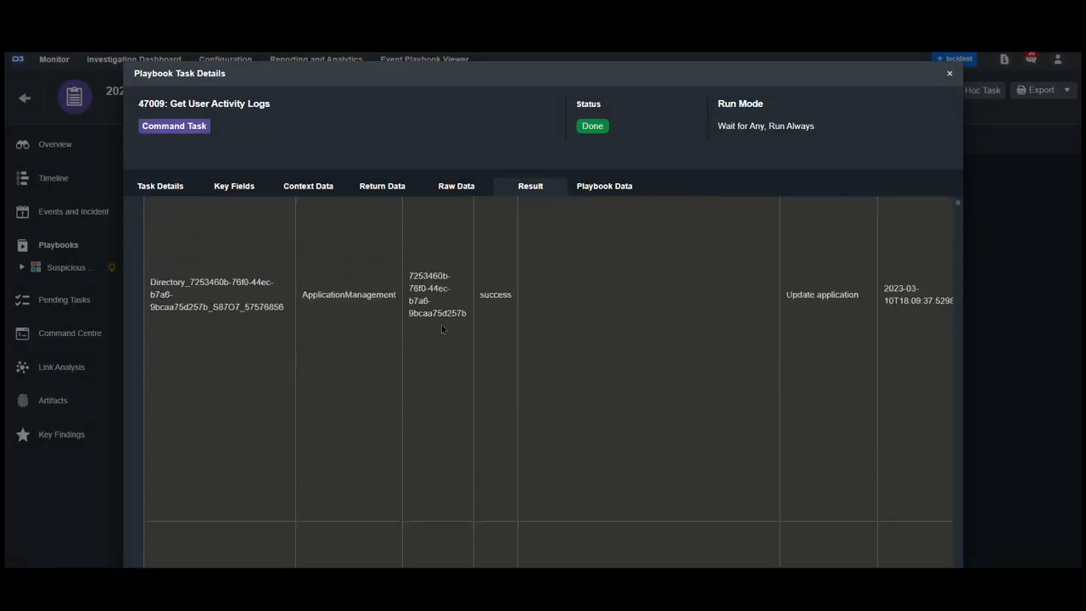
scroll("down", 3)
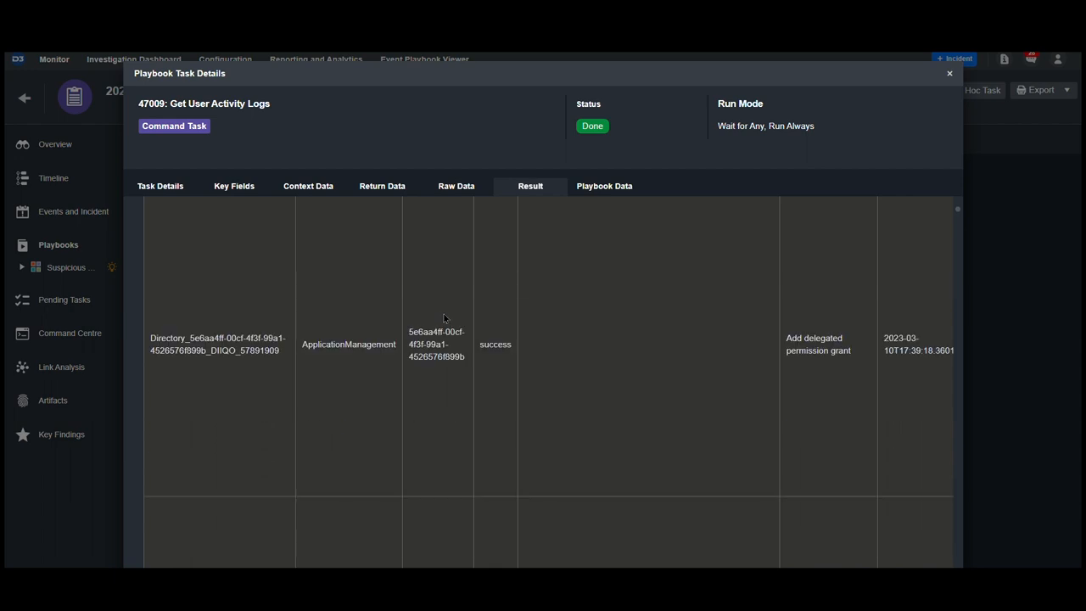
left_click(950, 73)
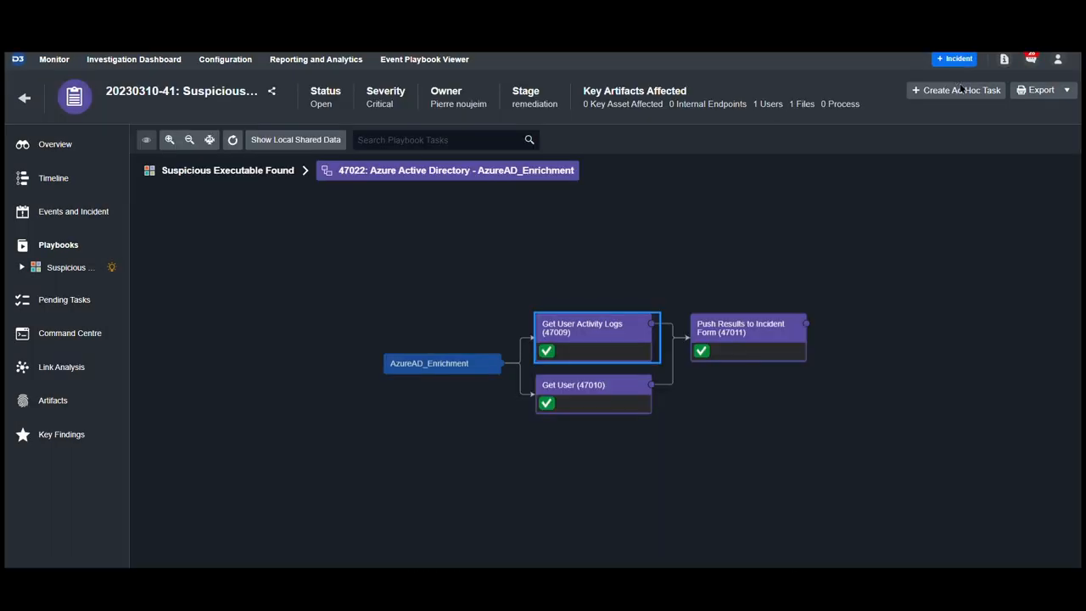
Review the Get User task's user profile results, then close its details
left_click(593, 383)
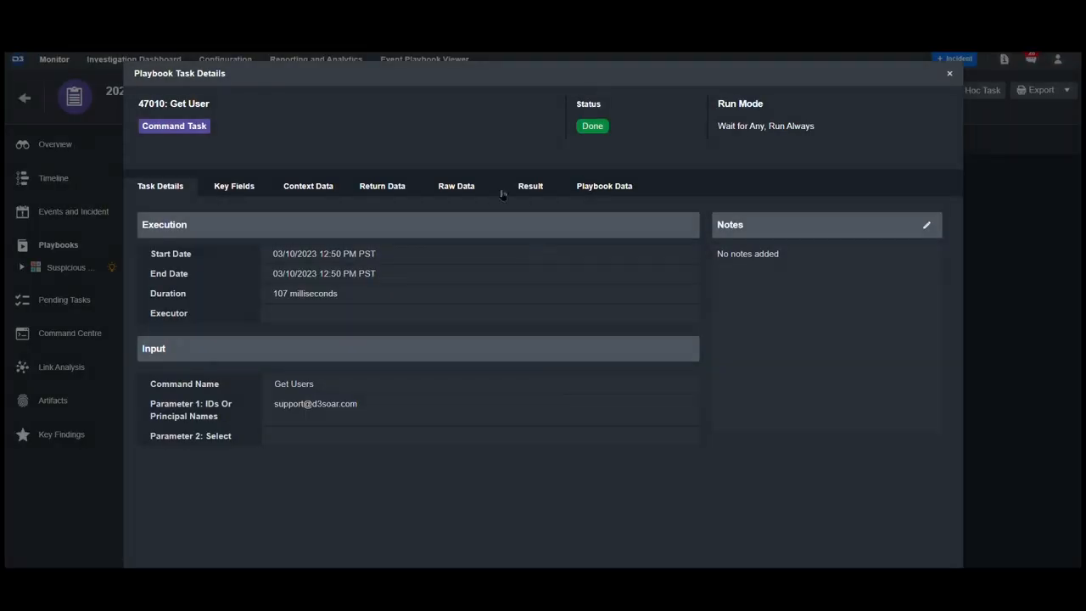
left_click(529, 185)
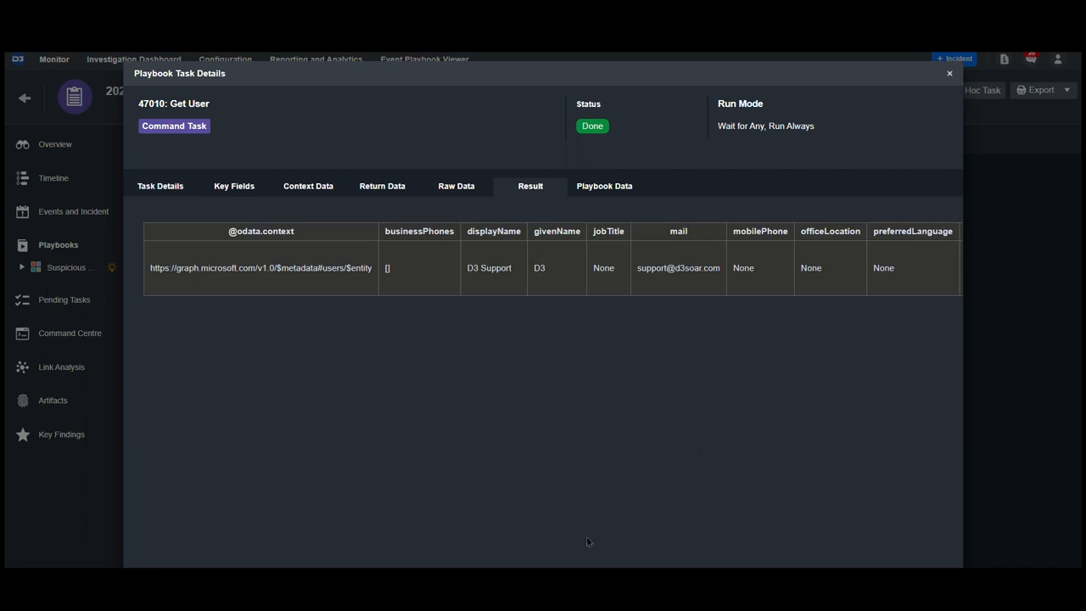
scroll("right", 3)
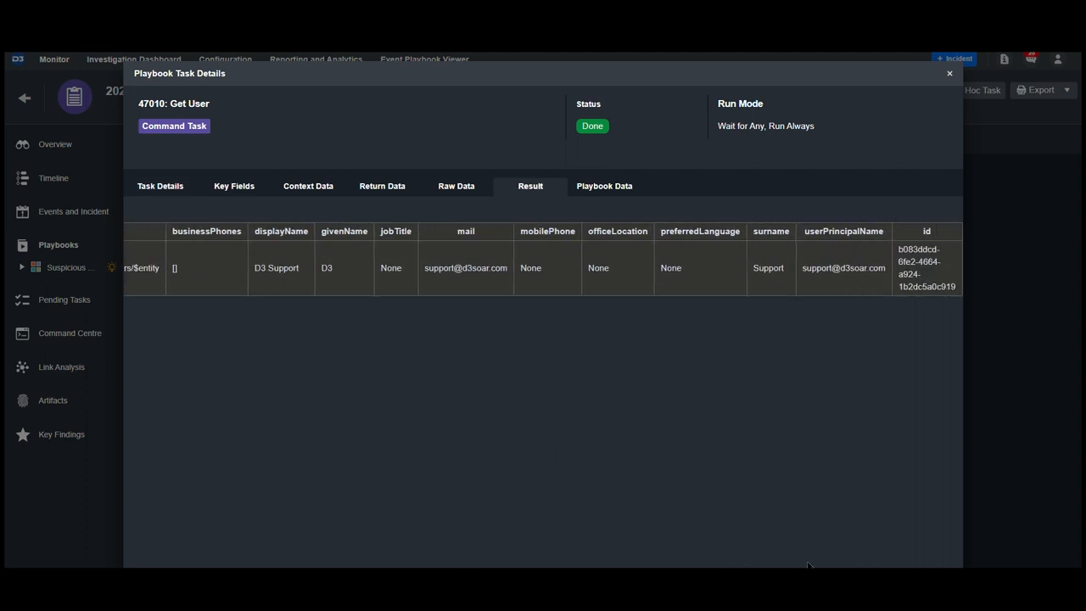
left_click(951, 73)
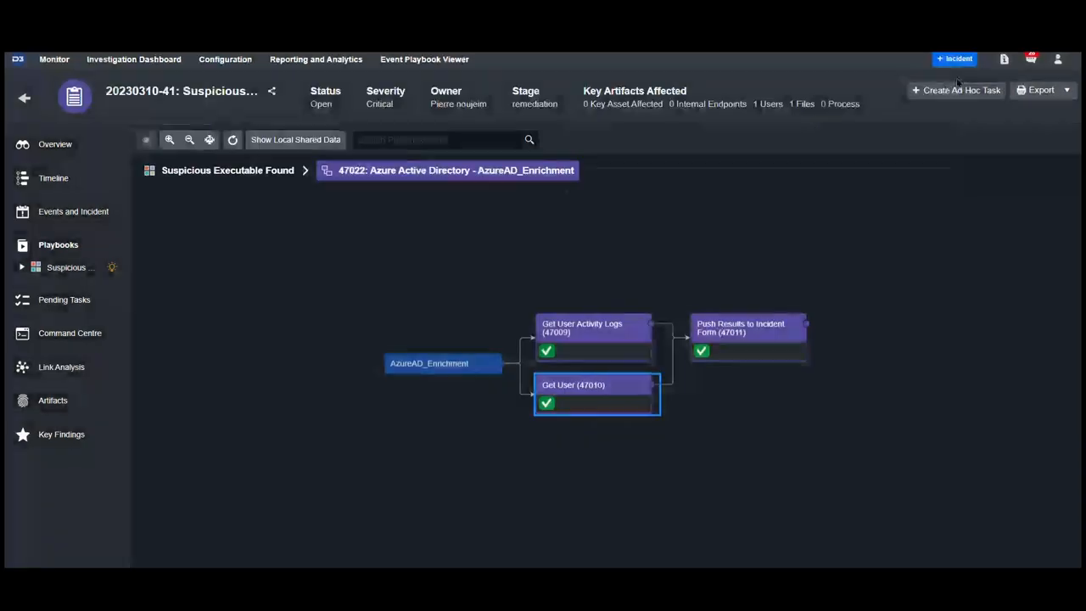
left_click(228, 169)
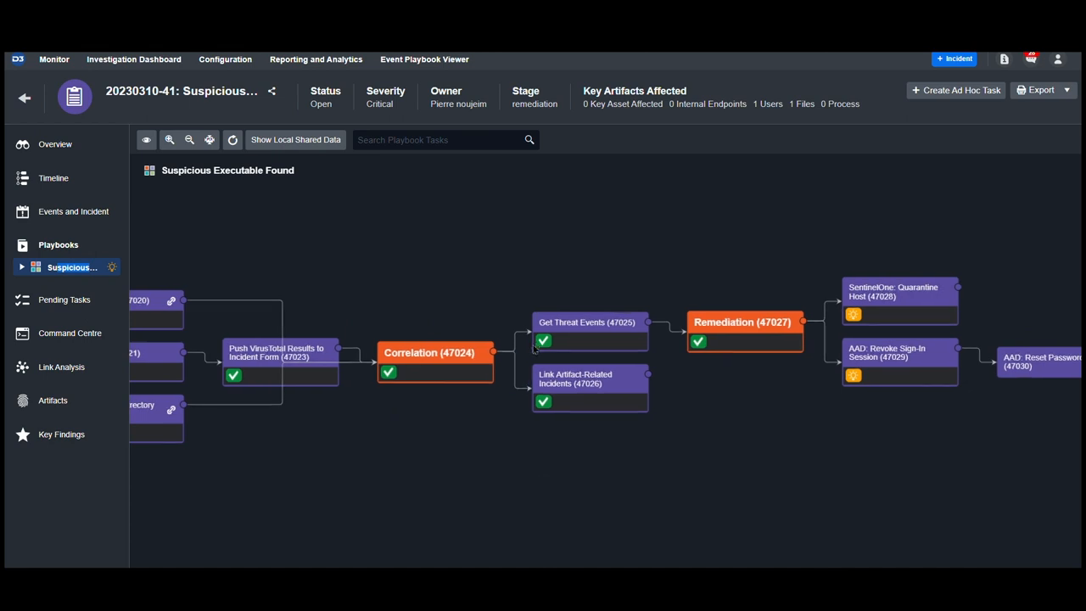
left_click(591, 331)
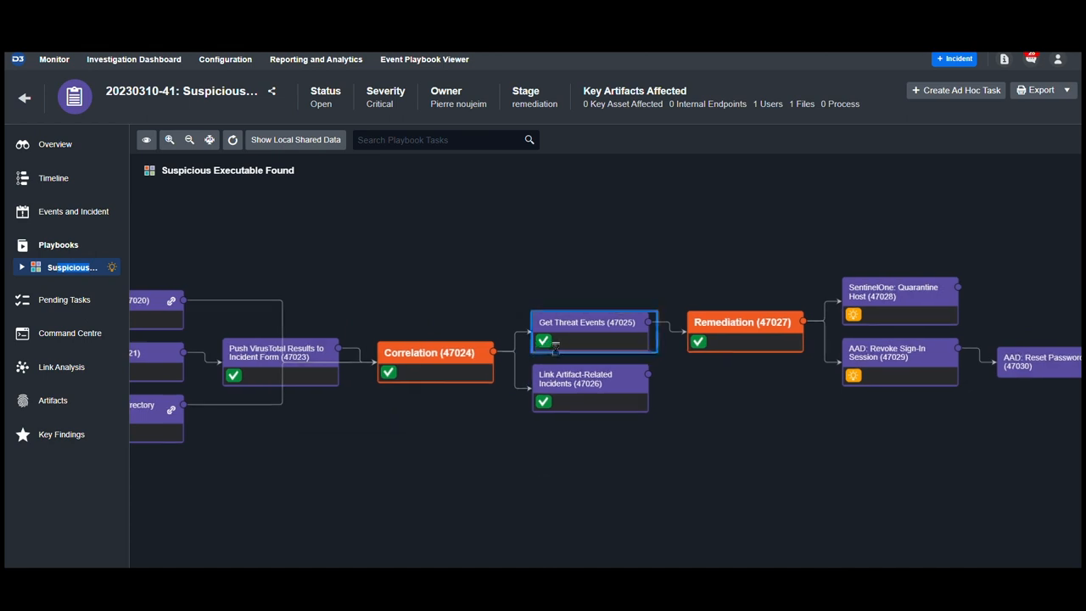
left_click(587, 323)
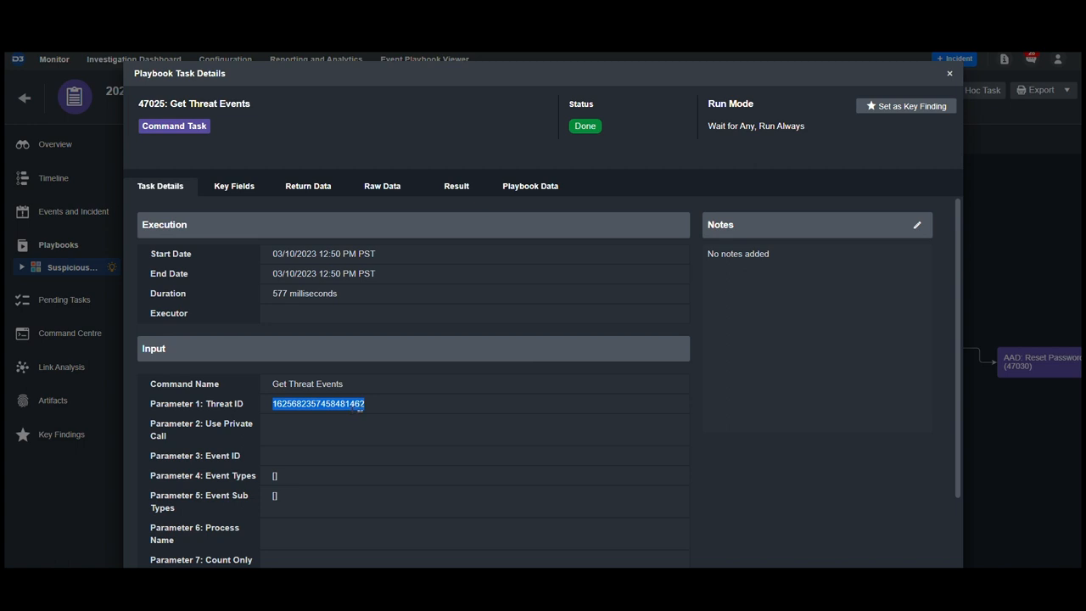
left_click(456, 185)
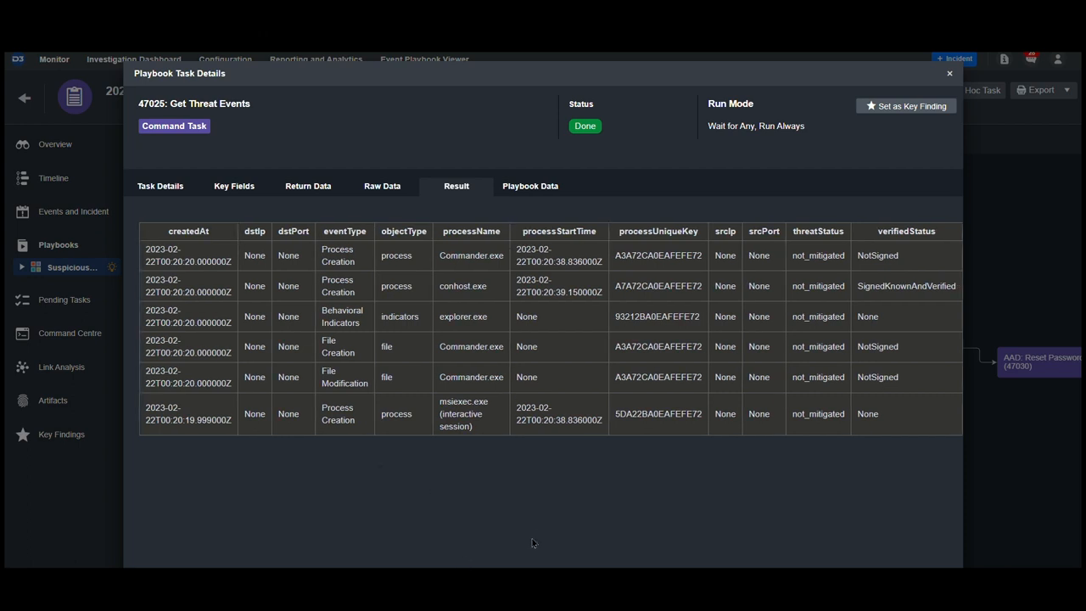
mouse_move(554, 500)
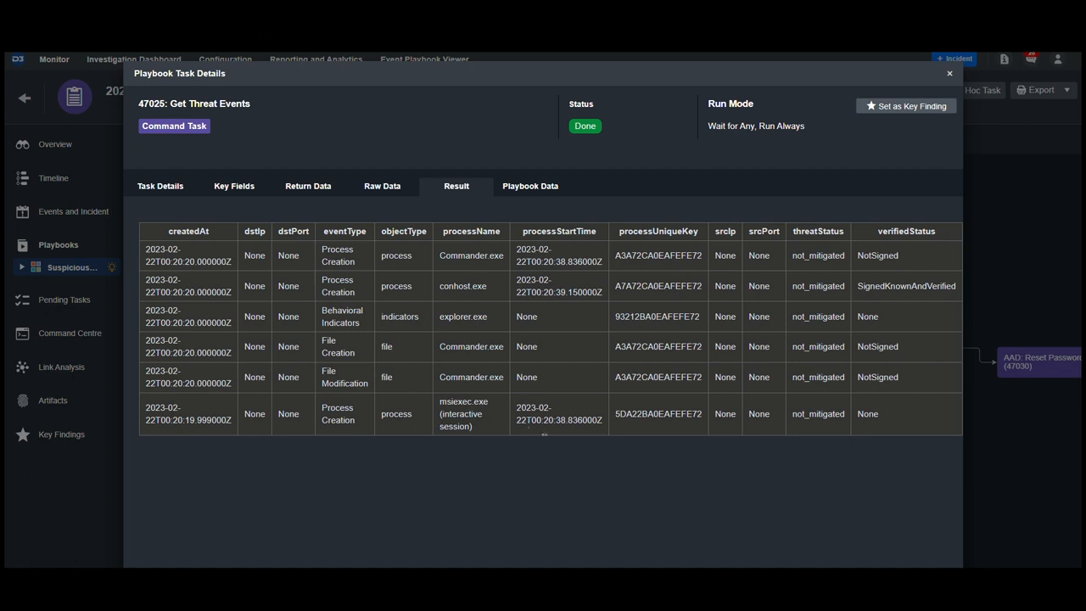
left_click(950, 73)
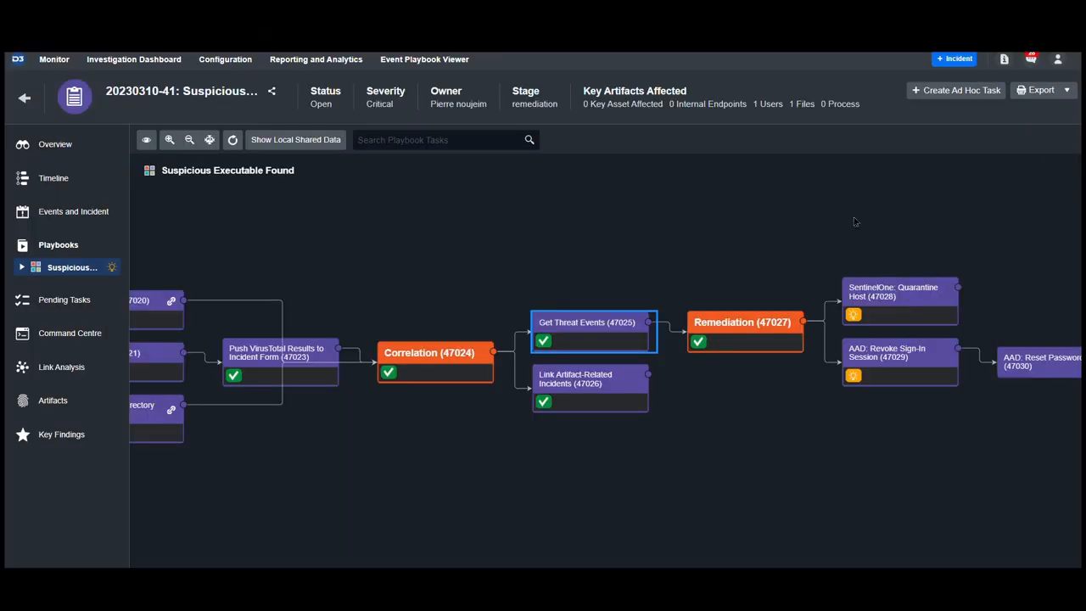
mouse_move(543, 401)
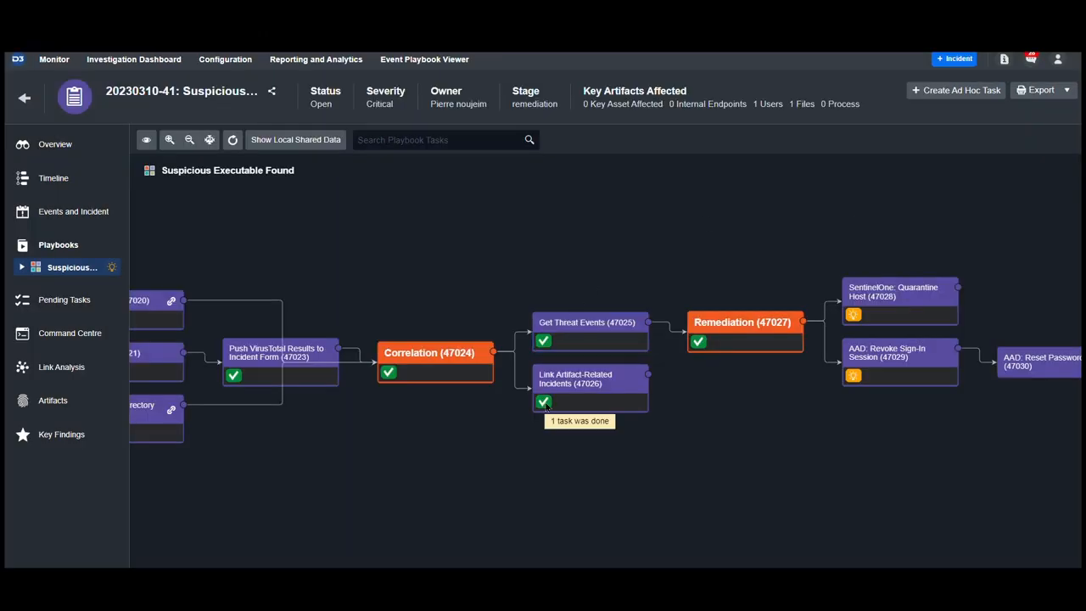
left_click(590, 387)
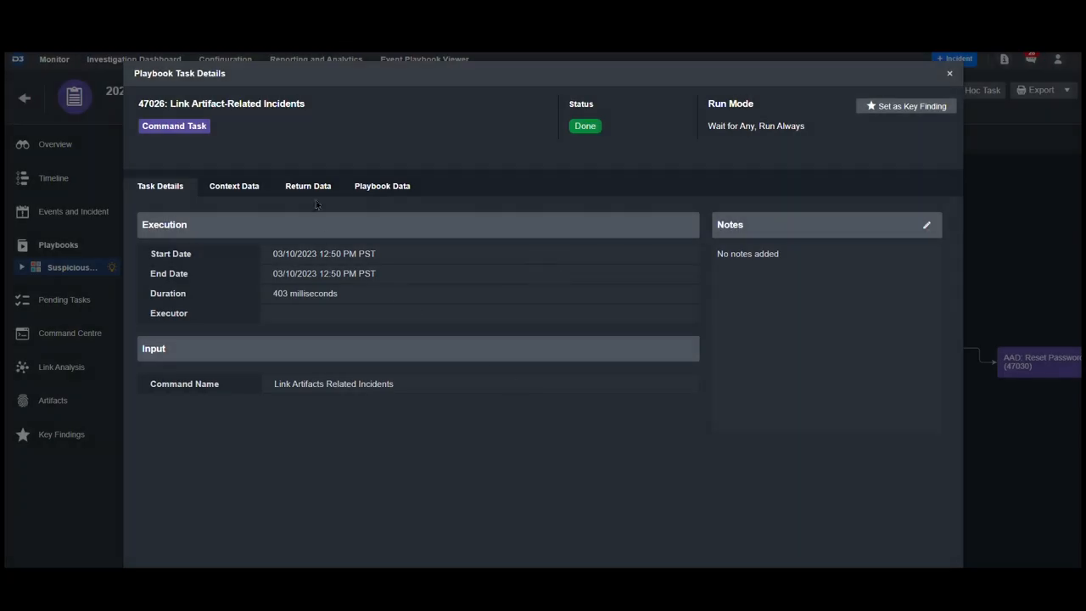
left_click(307, 185)
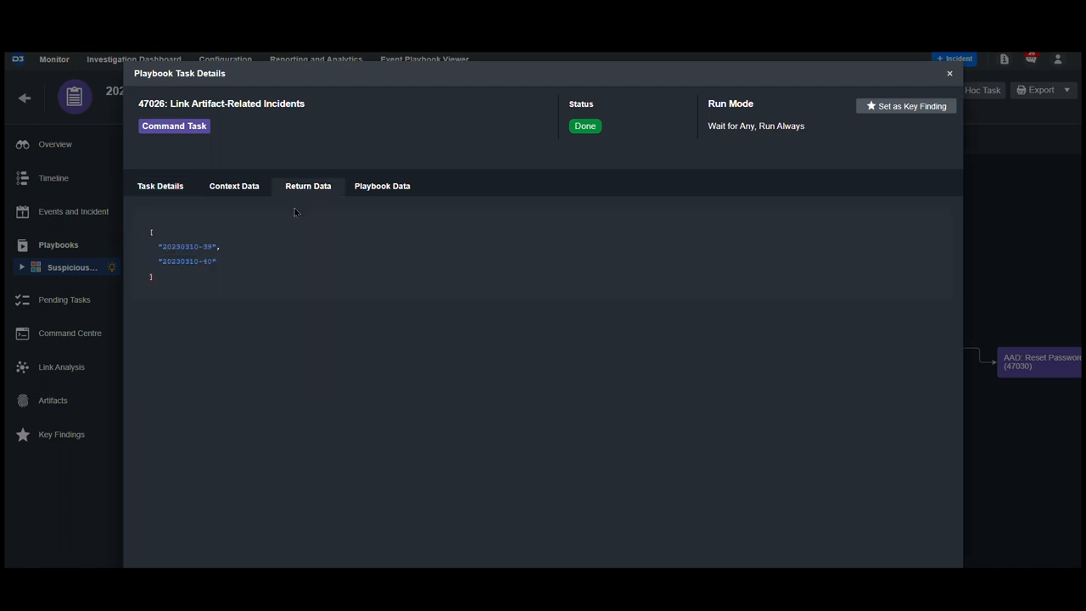
mouse_move(224, 269)
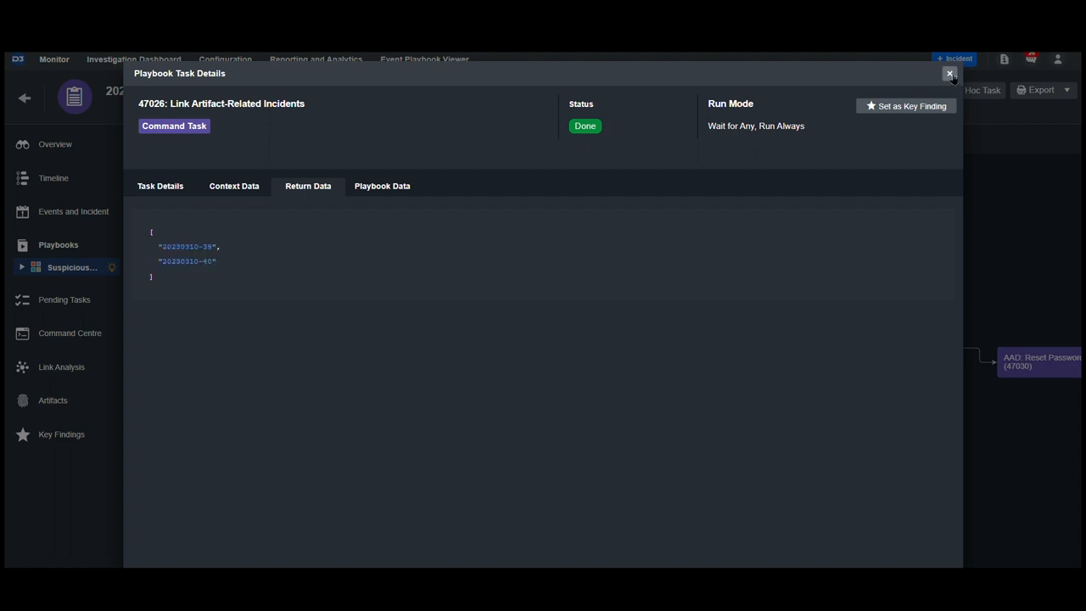
left_click(950, 75)
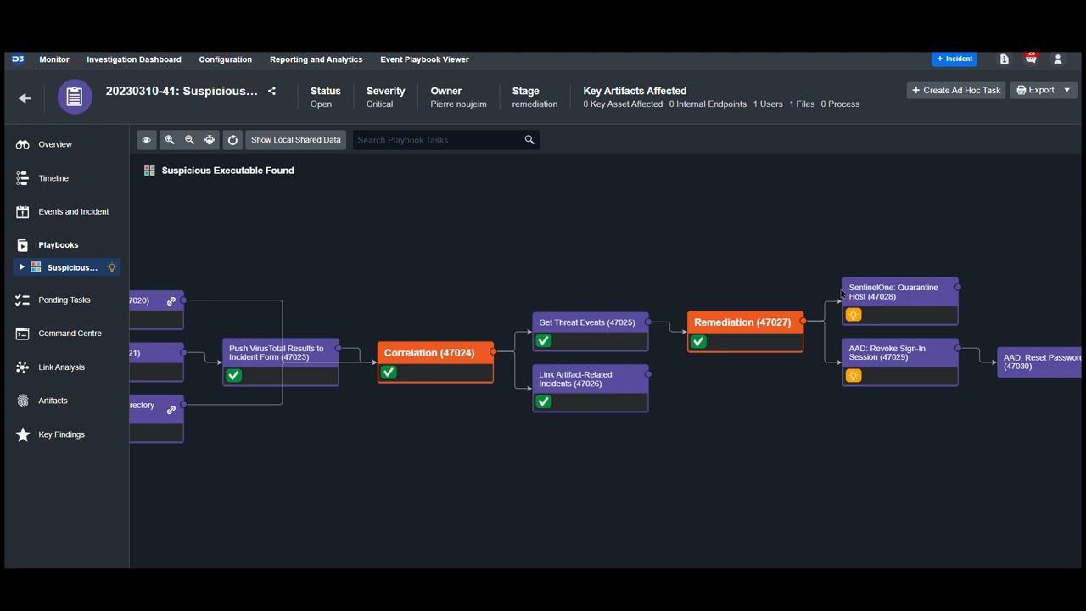
mouse_move(862, 390)
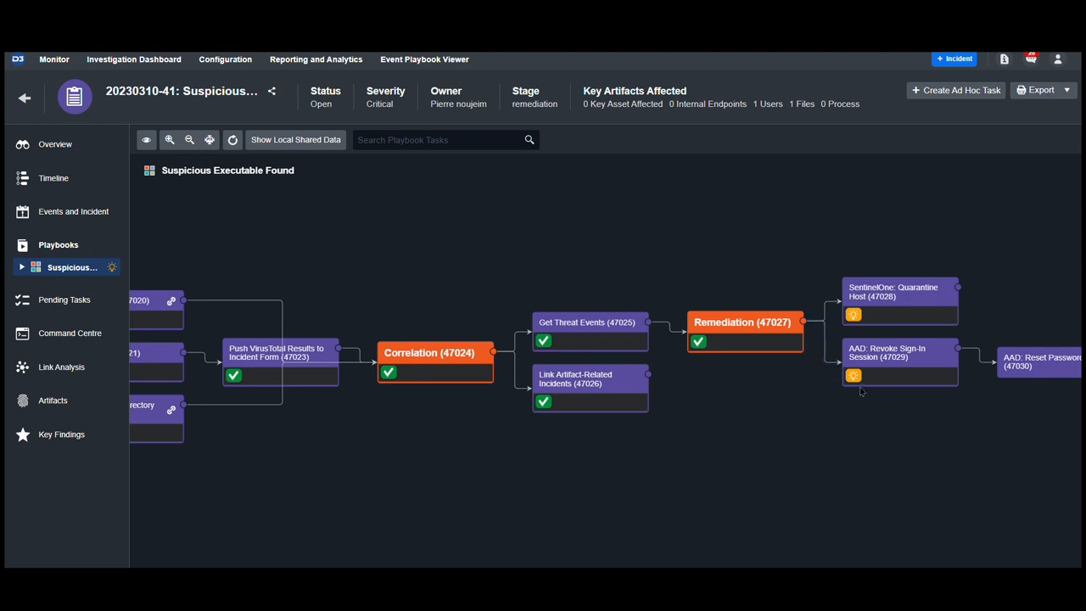
mouse_move(850, 414)
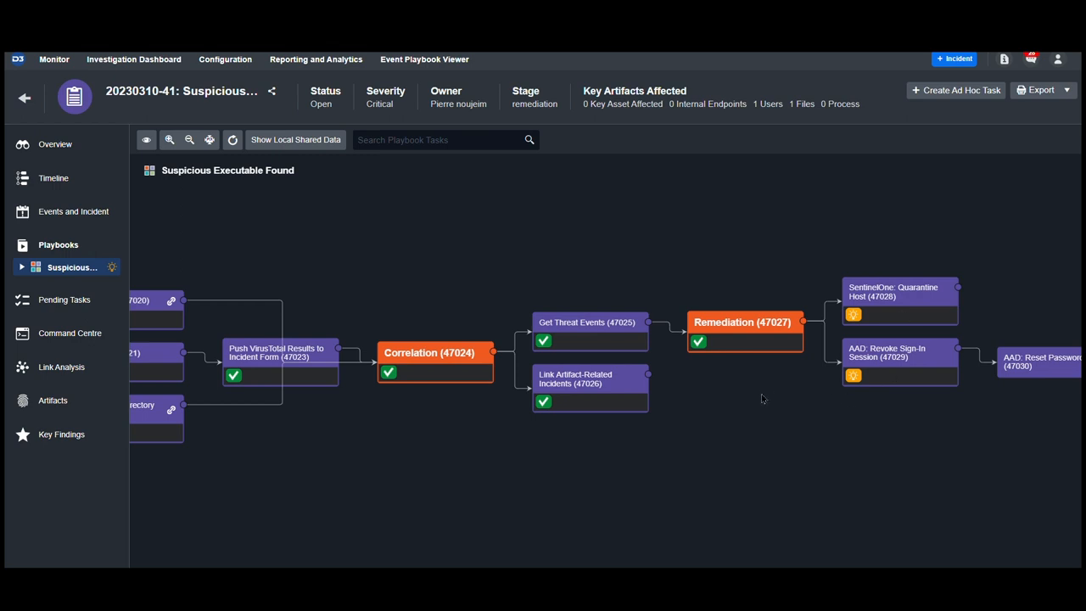
Show the incident overview with its summary, linked incidents and SentinelOne data
left_click(56, 143)
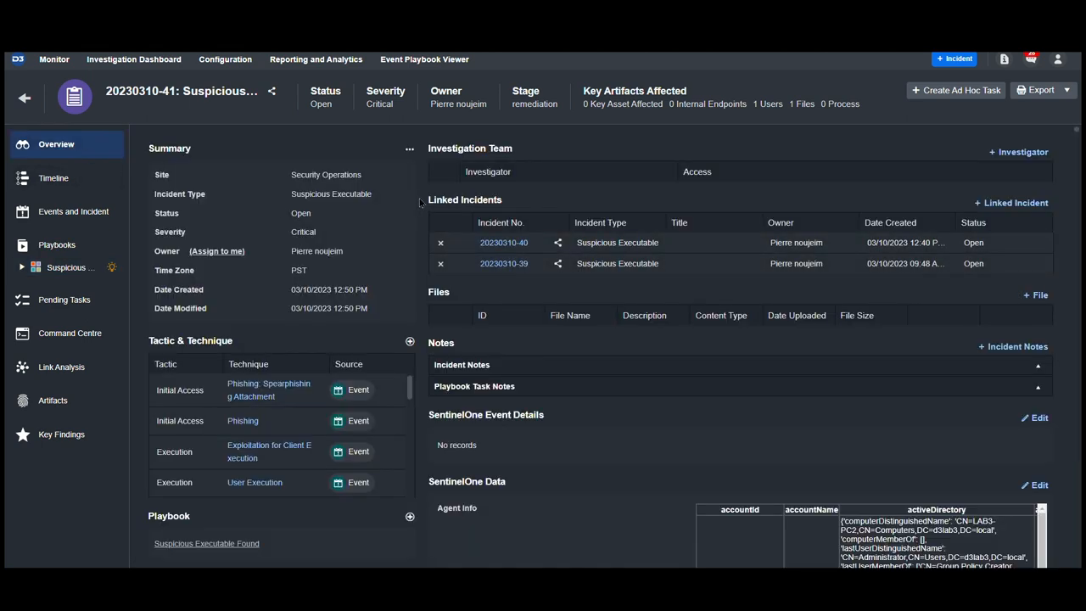
mouse_move(399, 302)
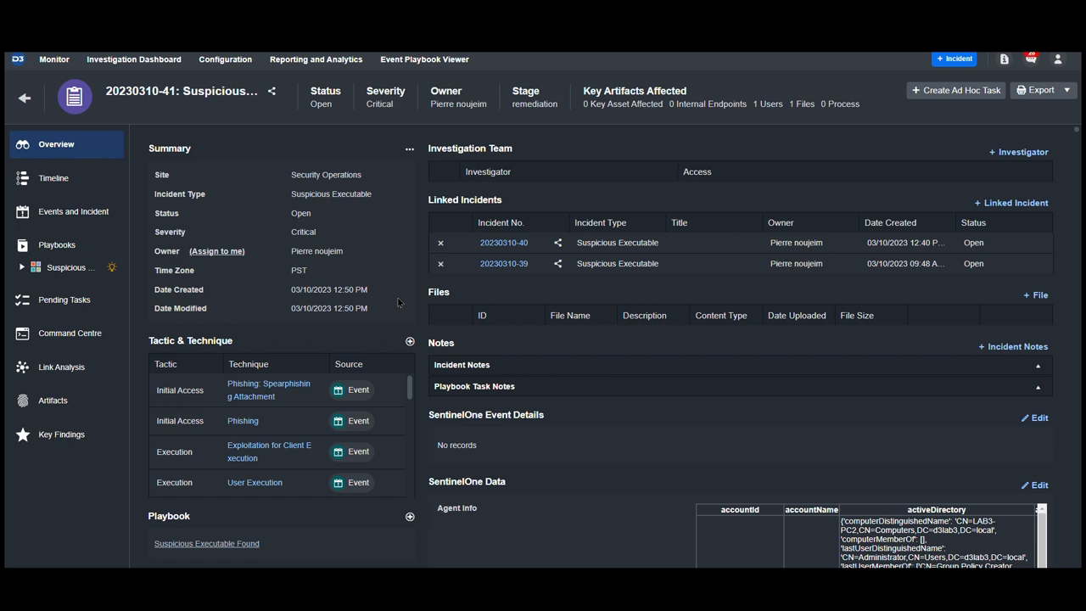
mouse_move(400, 302)
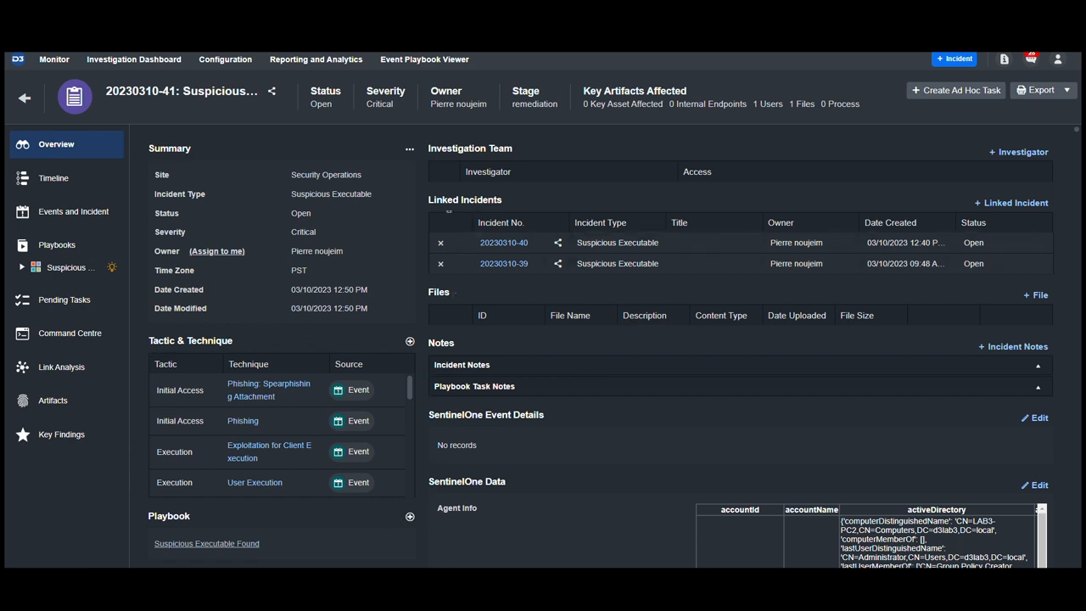
scroll("down", 3)
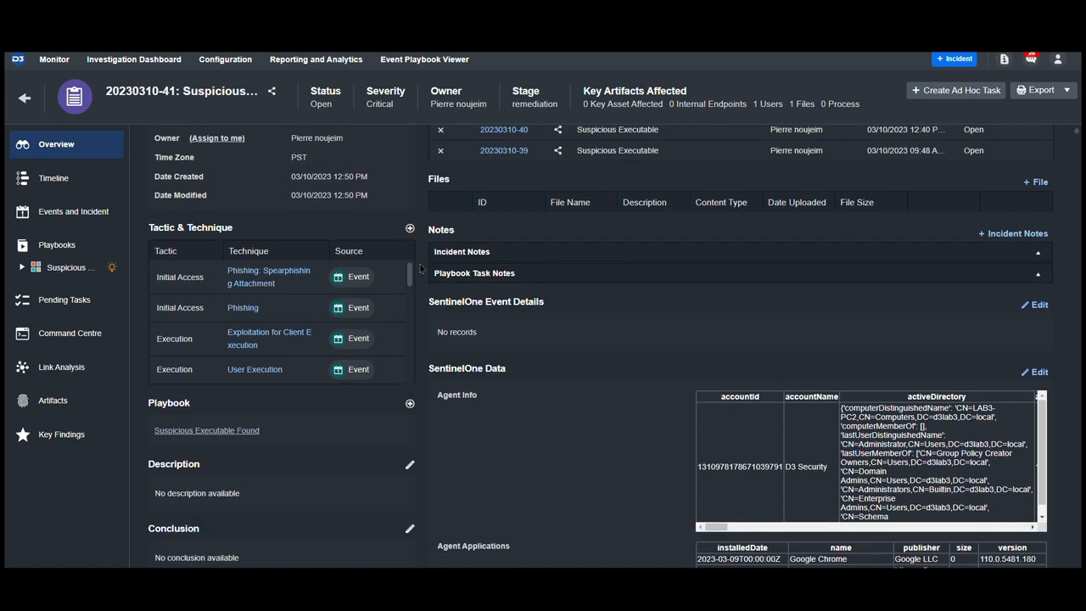
scroll("down", 3)
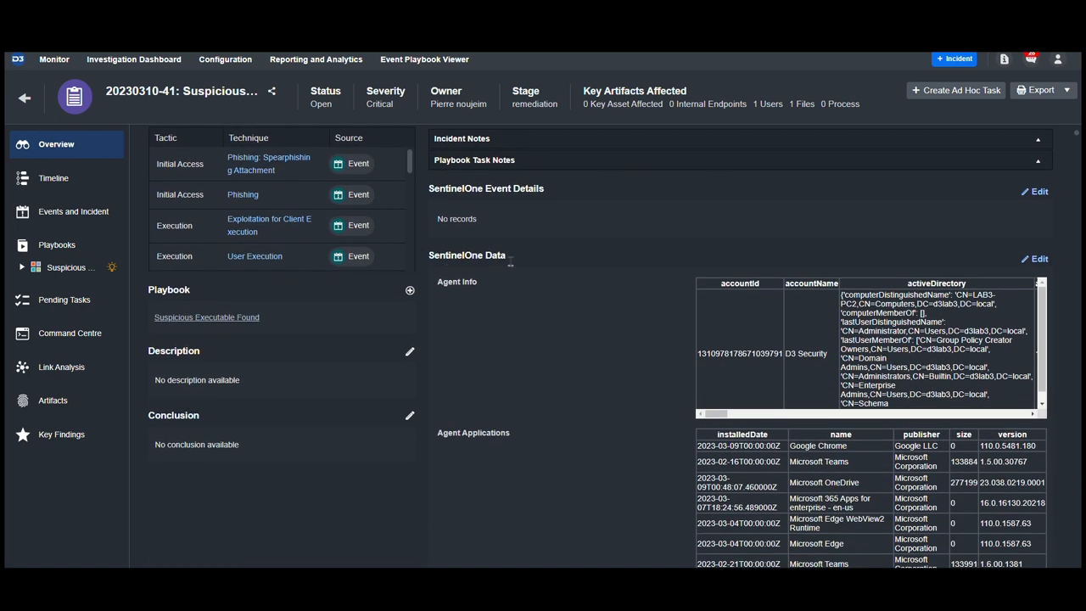
scroll("down", 3)
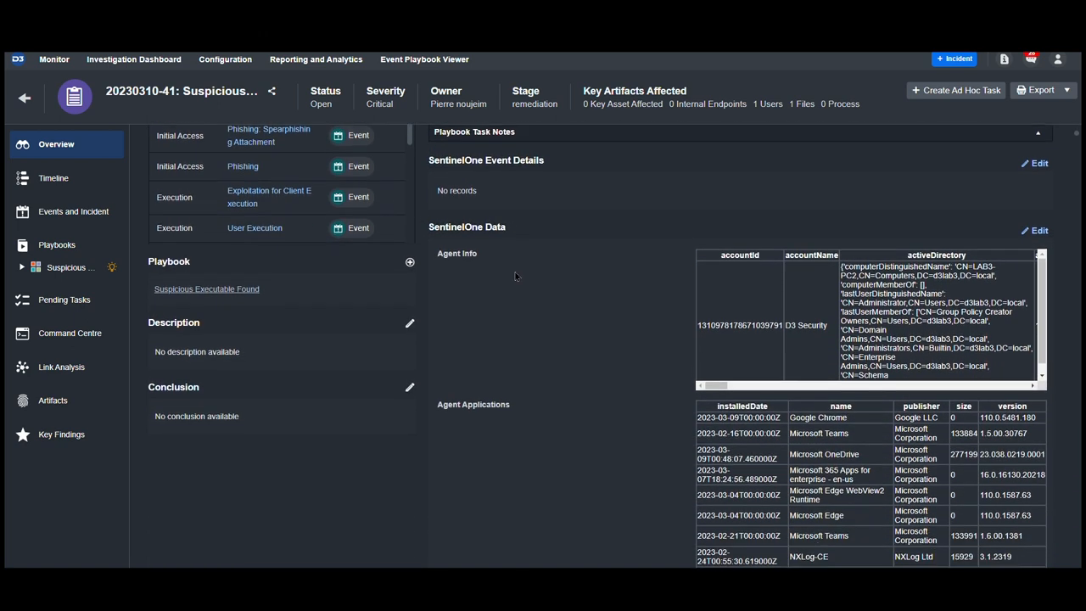
scroll("down", 3)
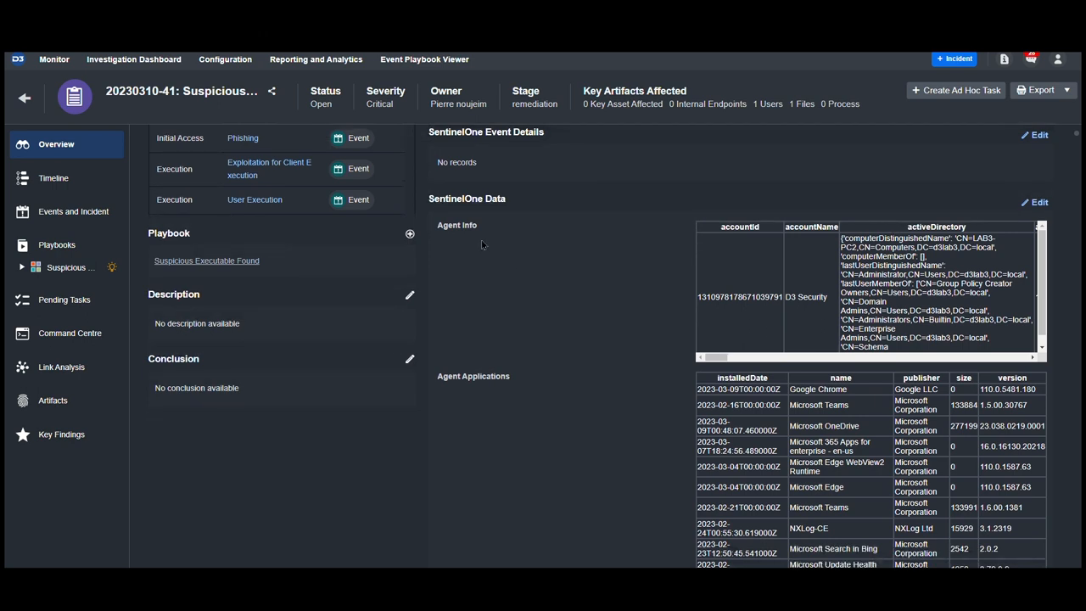
scroll("down", 3)
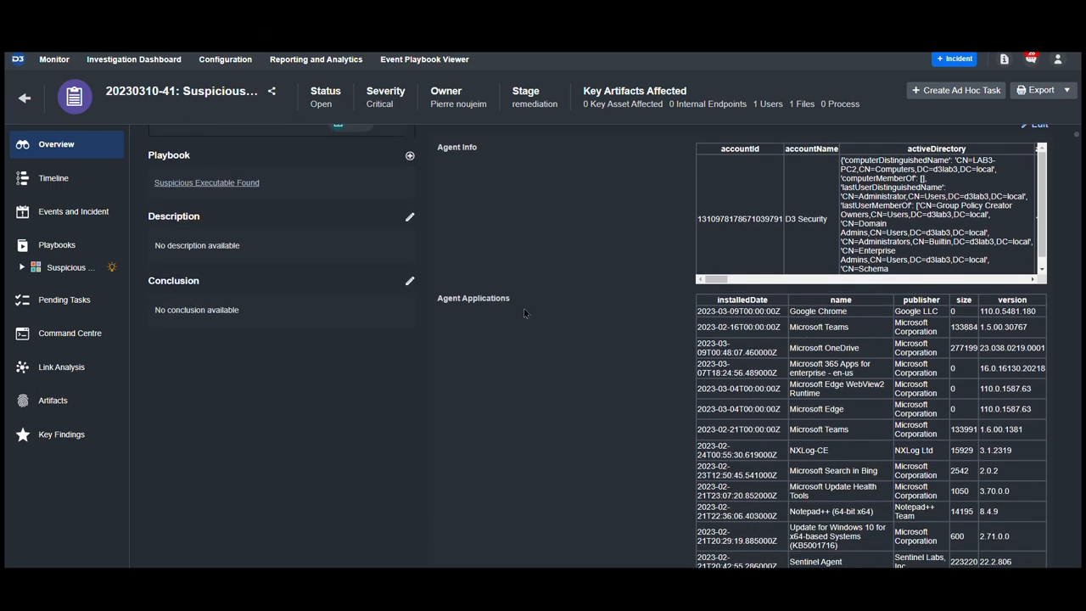
scroll("down", 3)
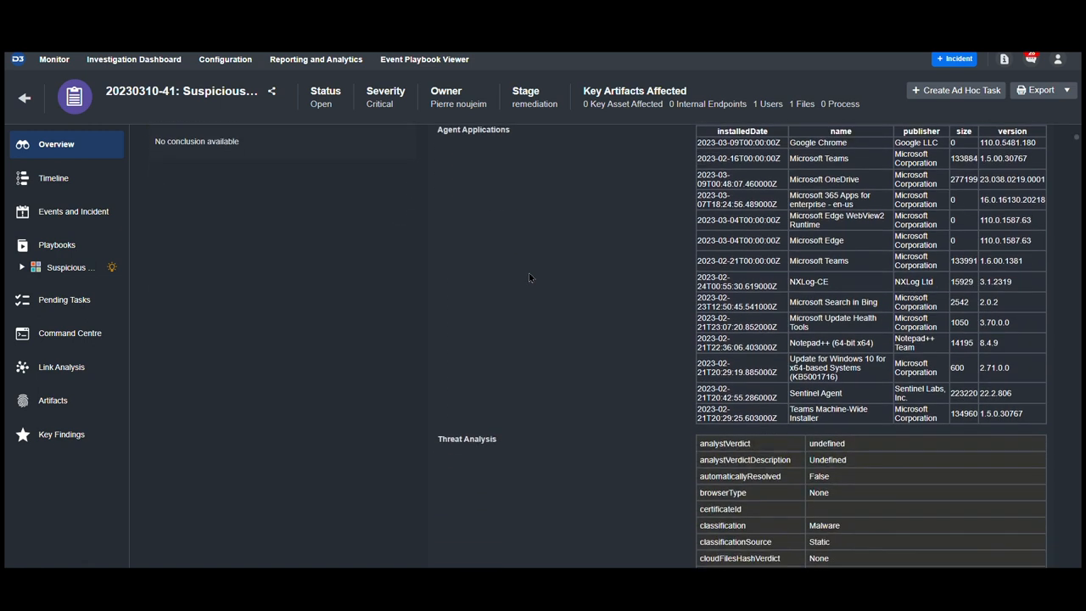
scroll("down", 3)
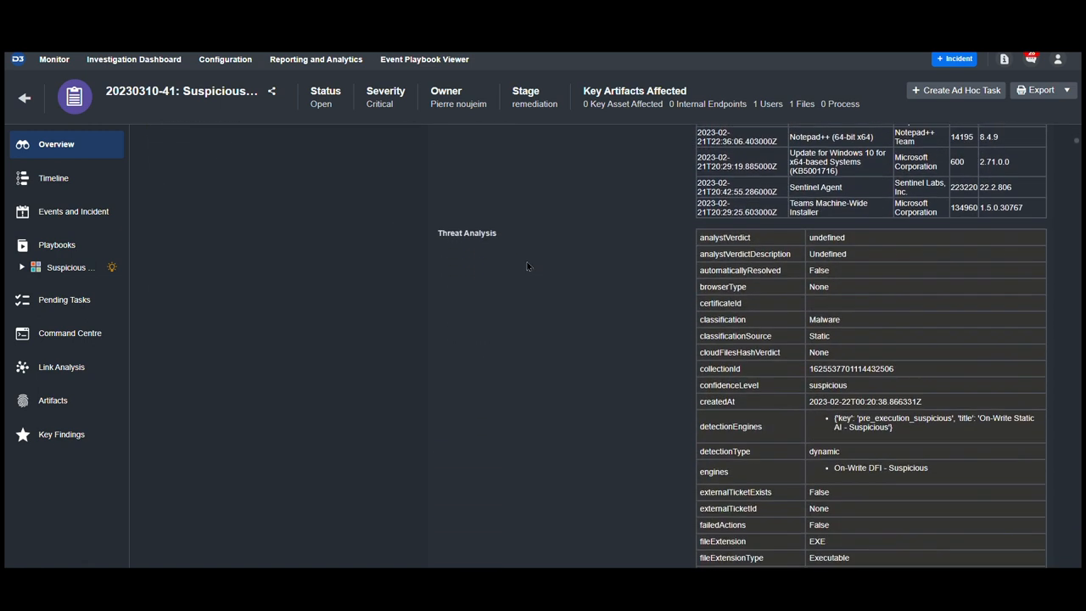
scroll("down", 3)
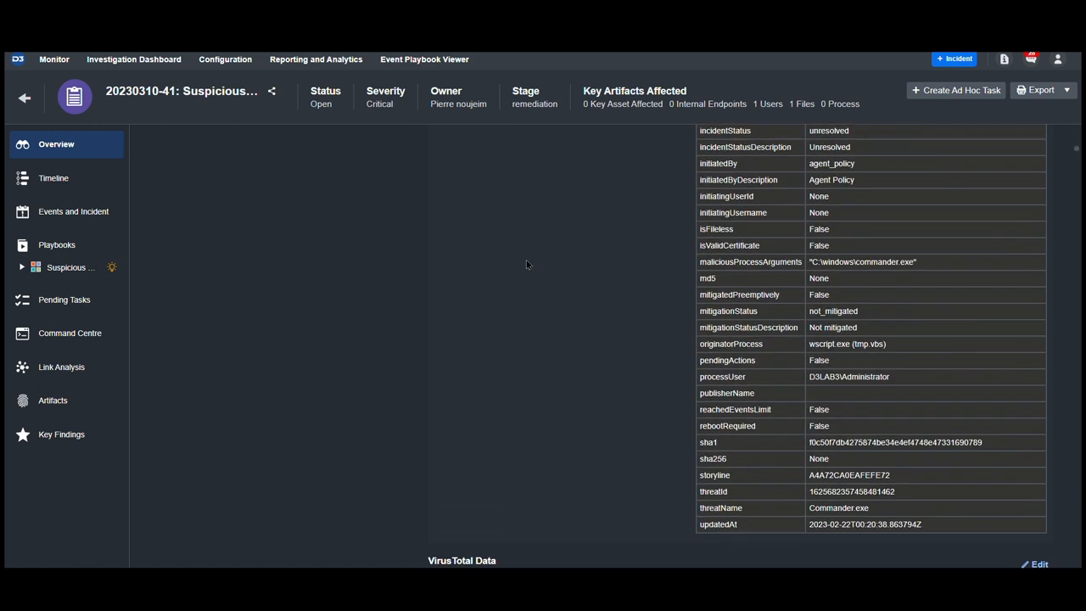
scroll("down", 3)
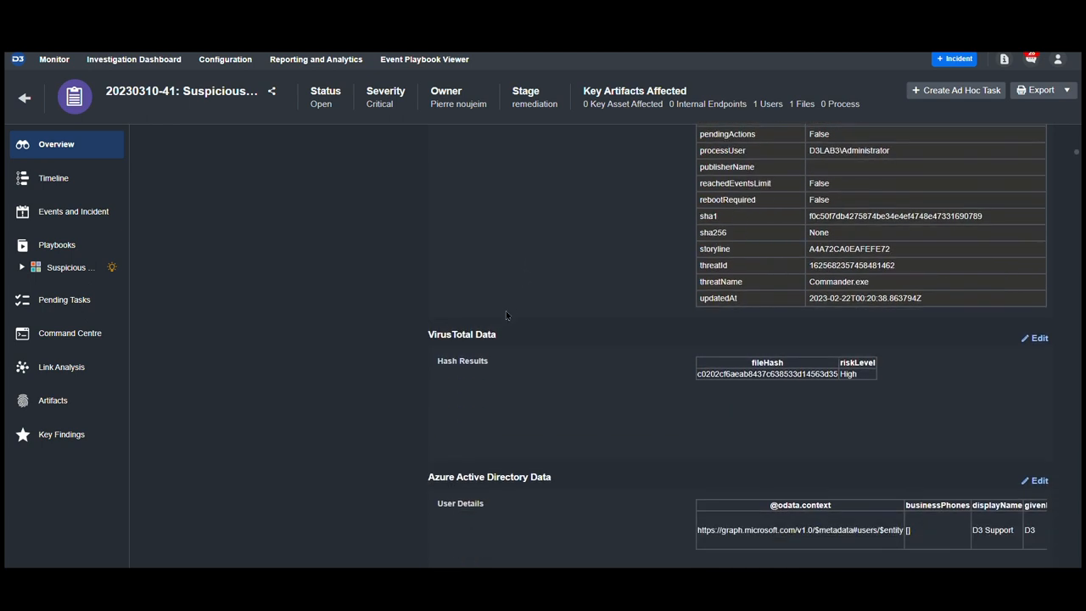
mouse_move(679, 394)
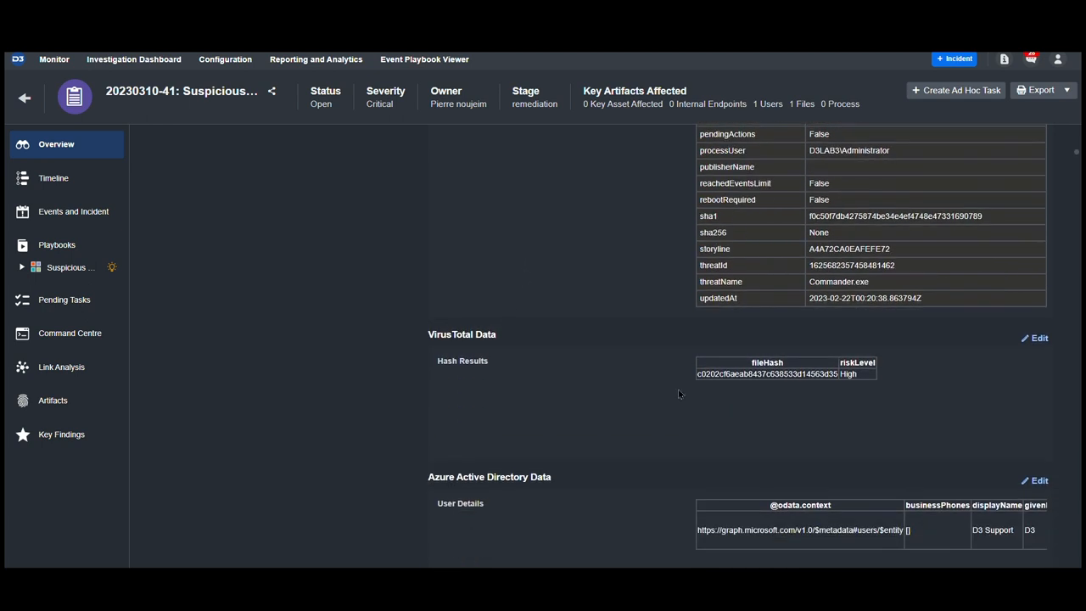
mouse_move(569, 396)
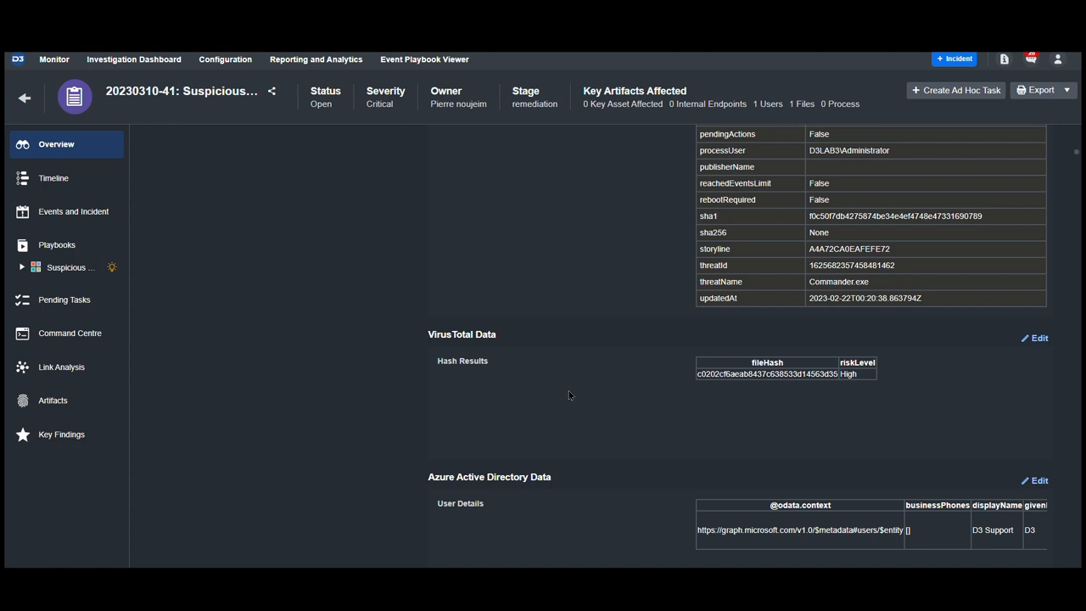
scroll("down", 3)
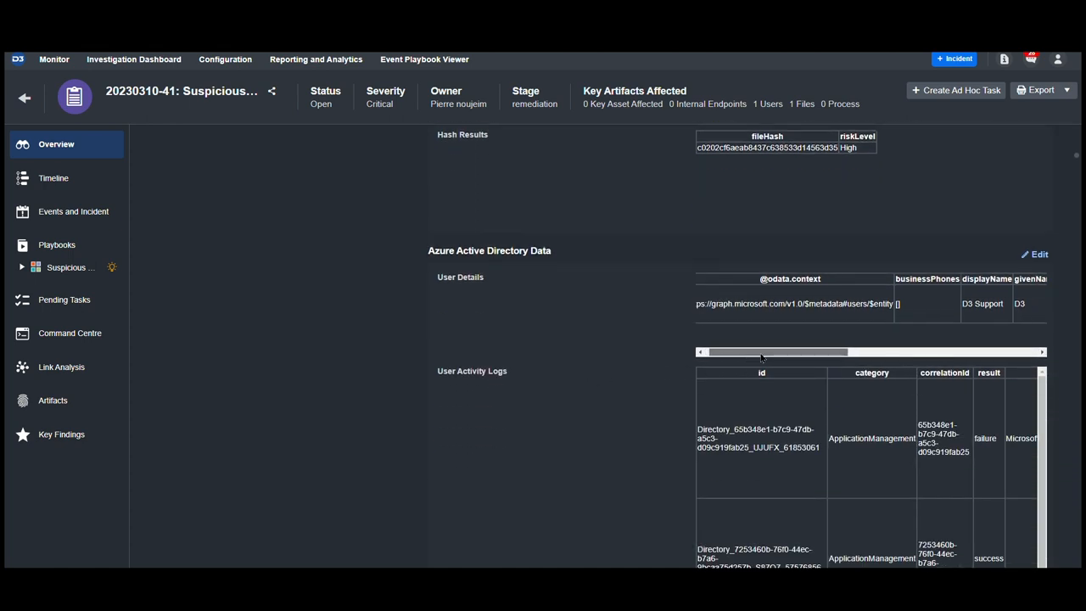
left_click_drag(772, 351, 823, 351)
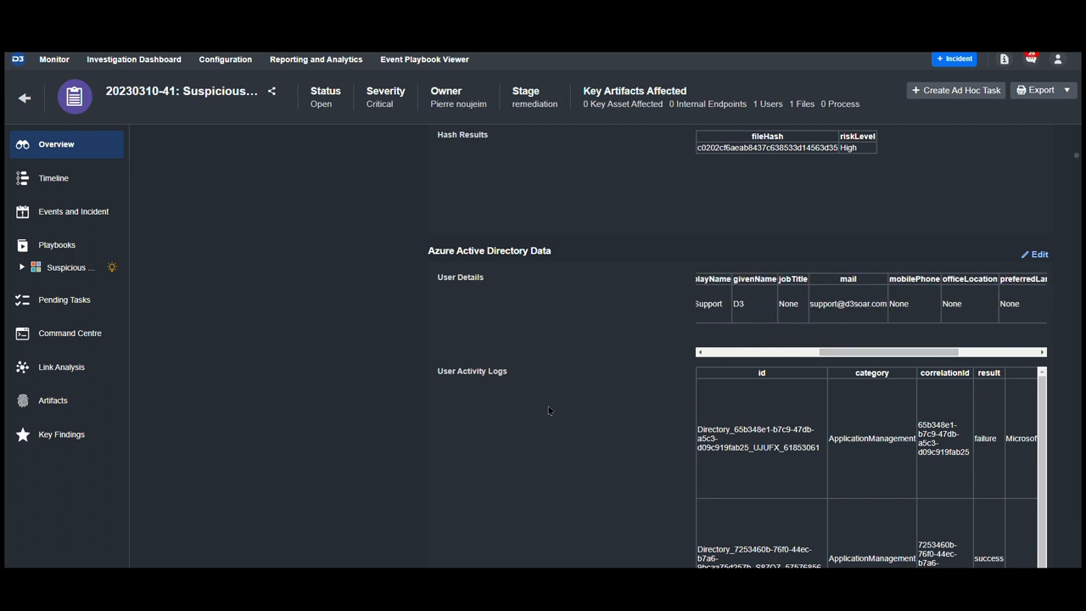
scroll("down", 3)
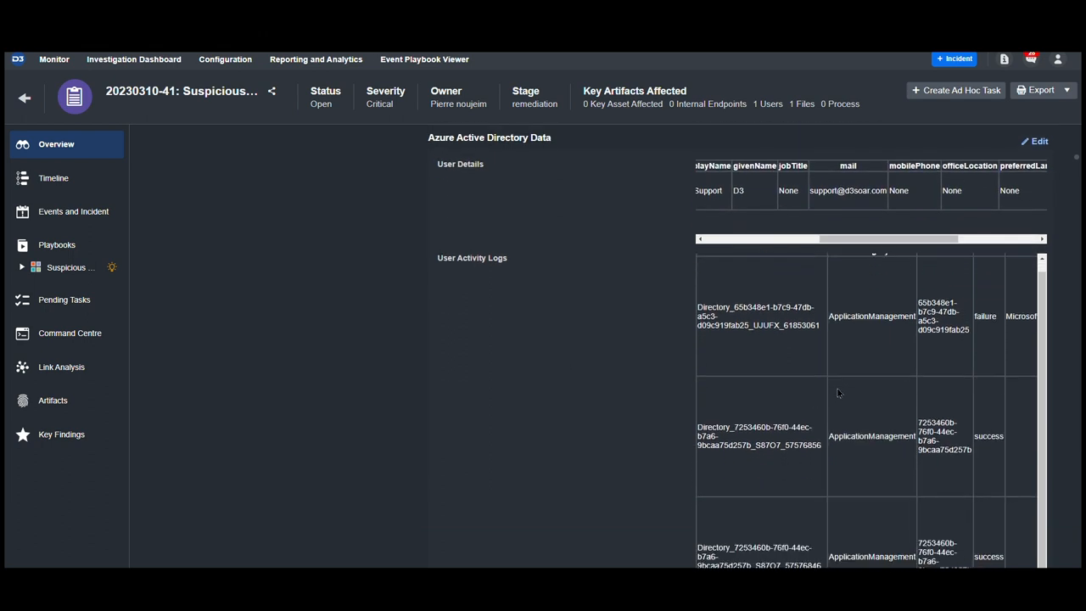
scroll("down", 3)
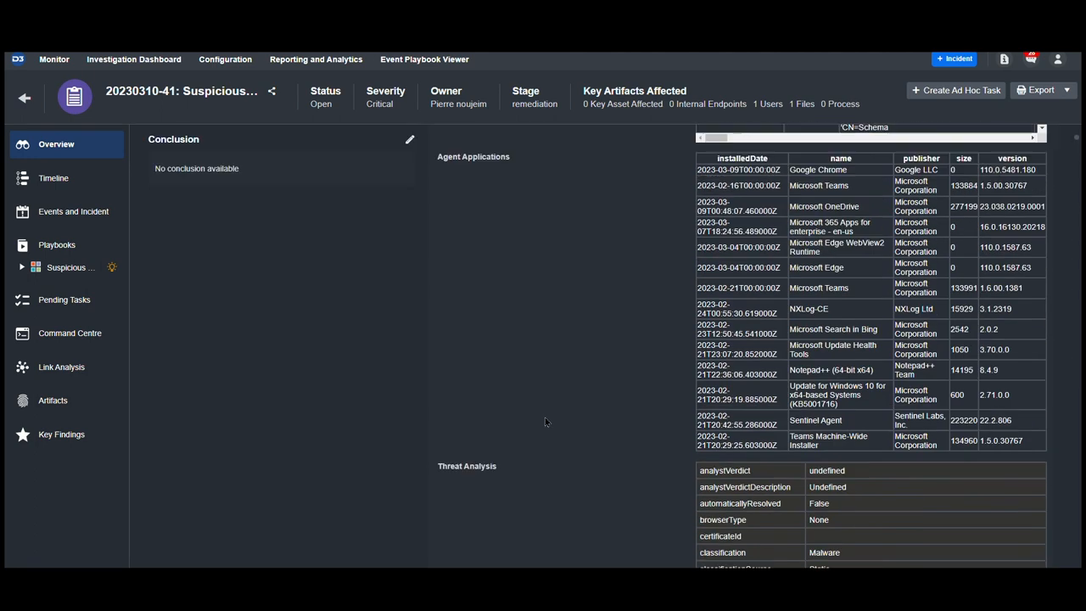
Mark the SentinelOne Quarantine Host task as skipped in the incident's playbook
left_click(71, 269)
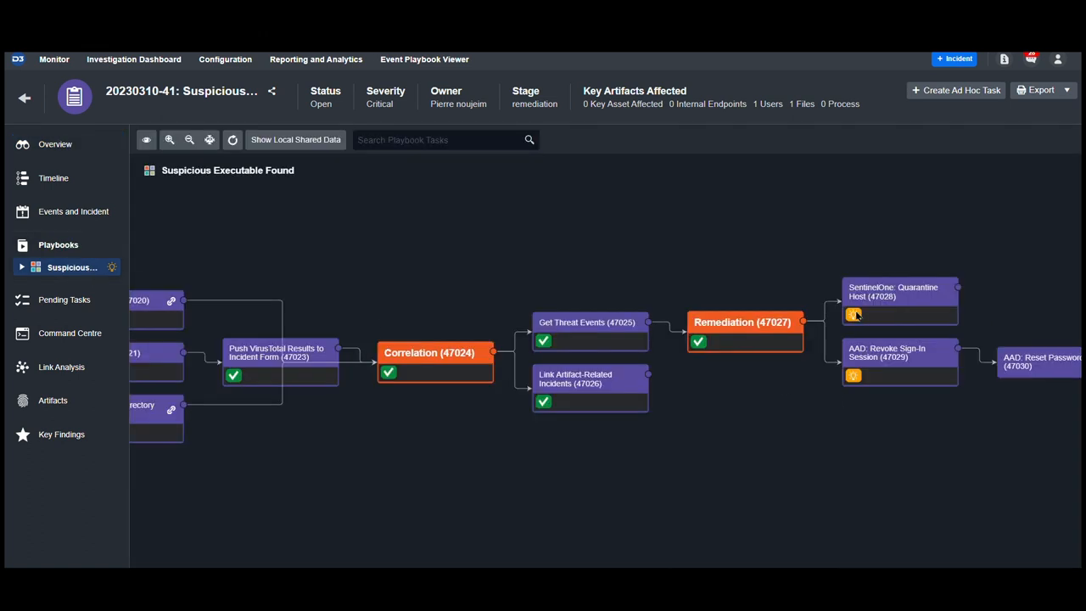
left_click(899, 302)
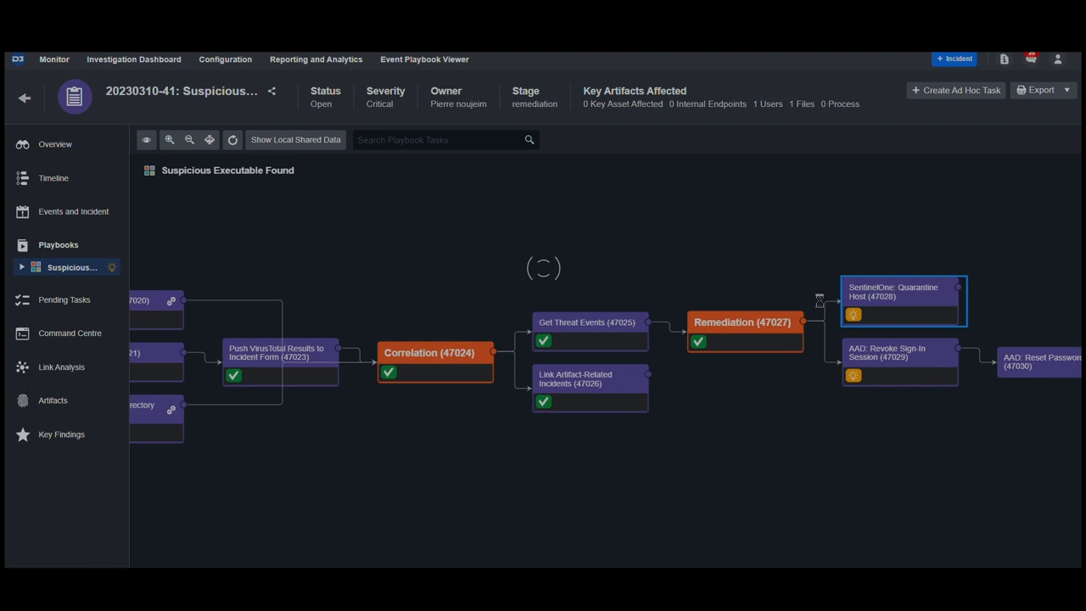
left_click(899, 292)
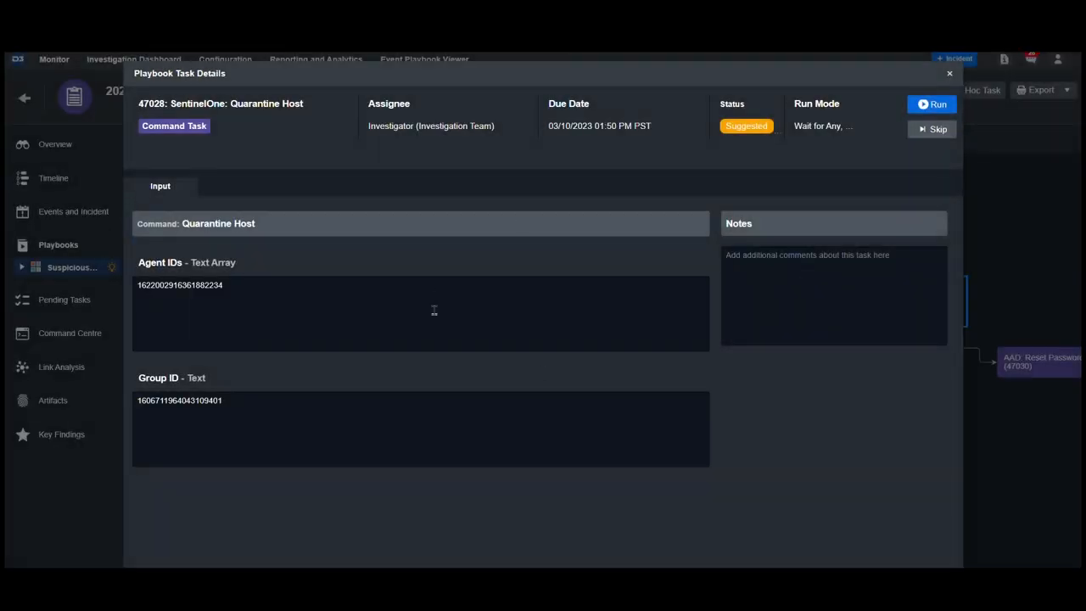
left_click(932, 129)
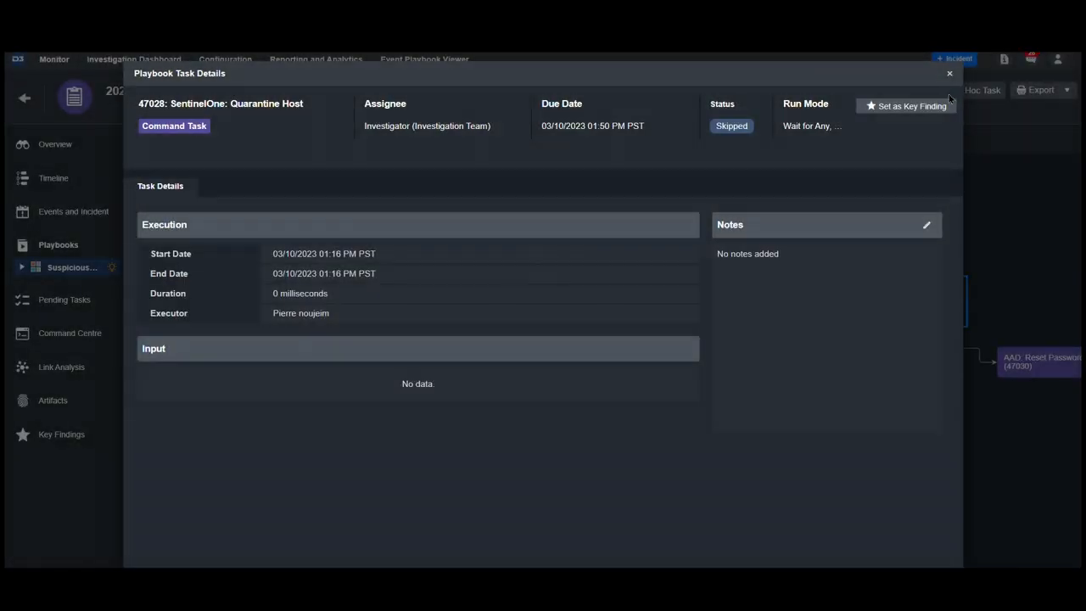
left_click(950, 73)
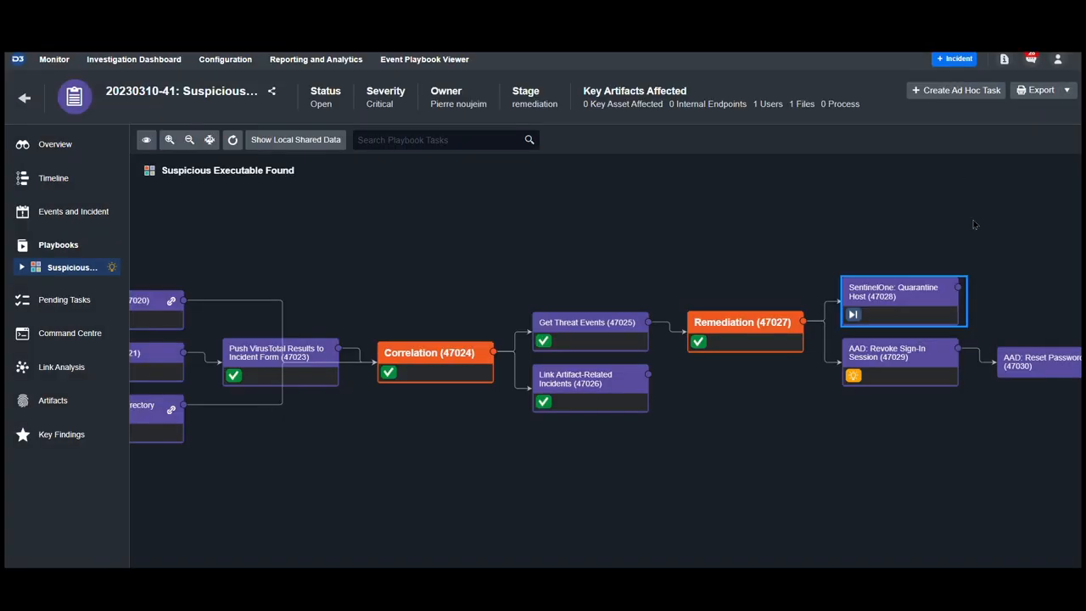
left_click(899, 359)
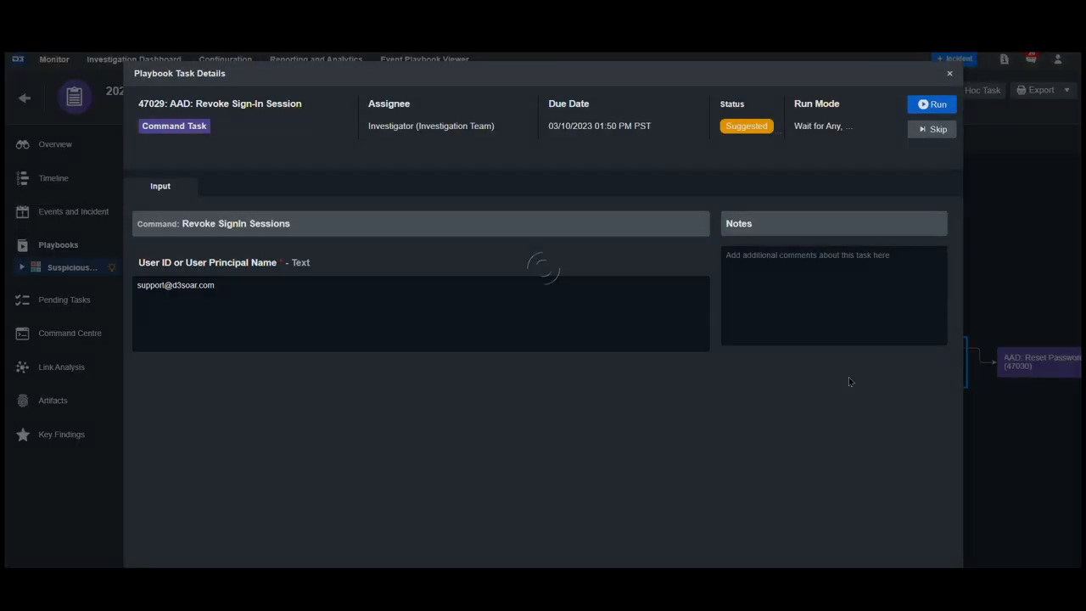
left_click(933, 103)
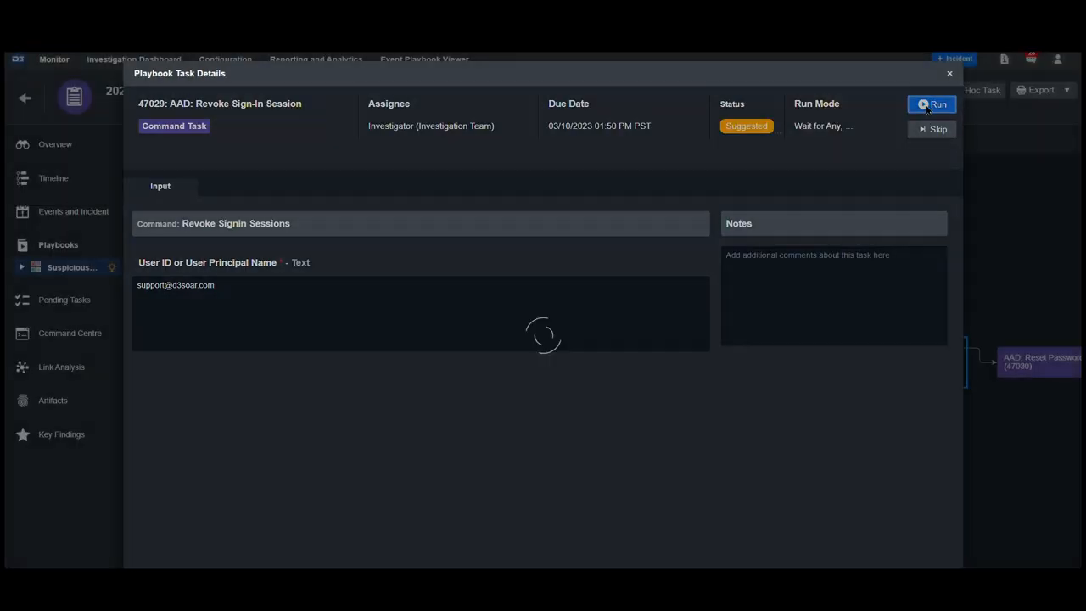
left_click(931, 104)
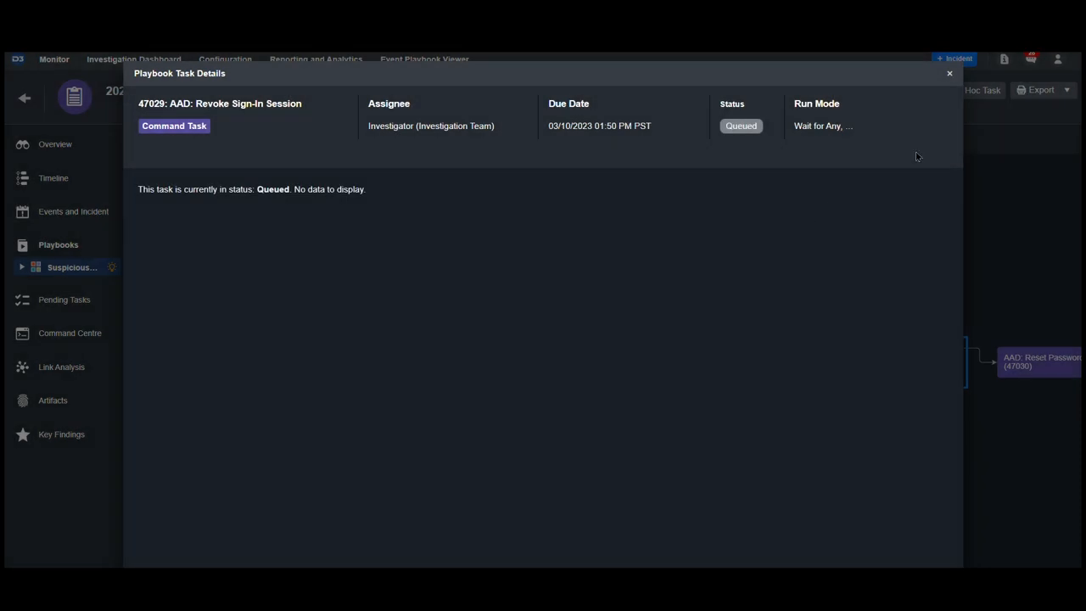
left_click(950, 73)
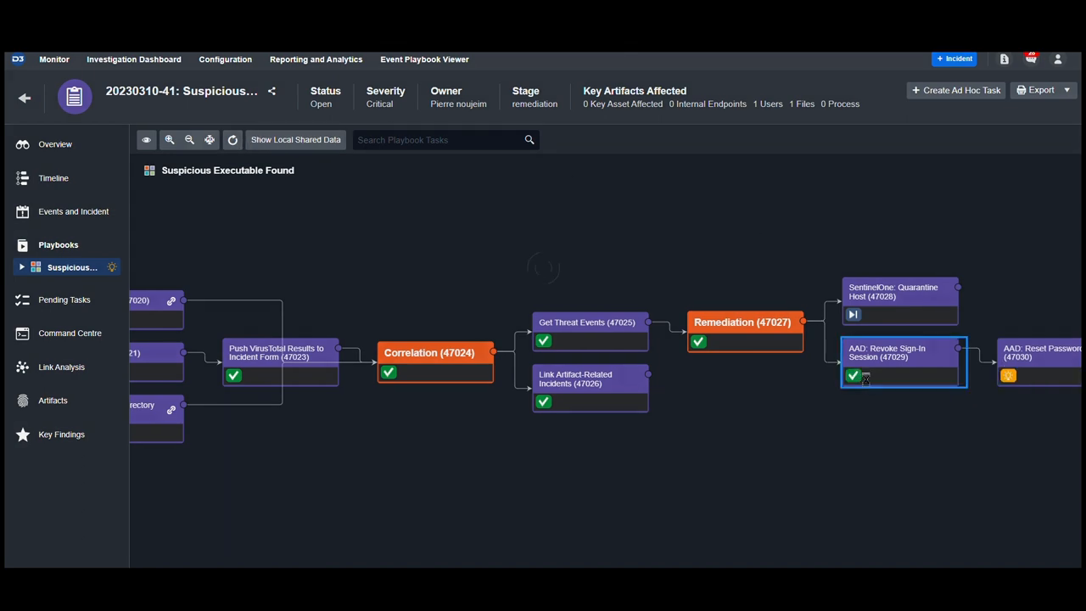
left_click(902, 351)
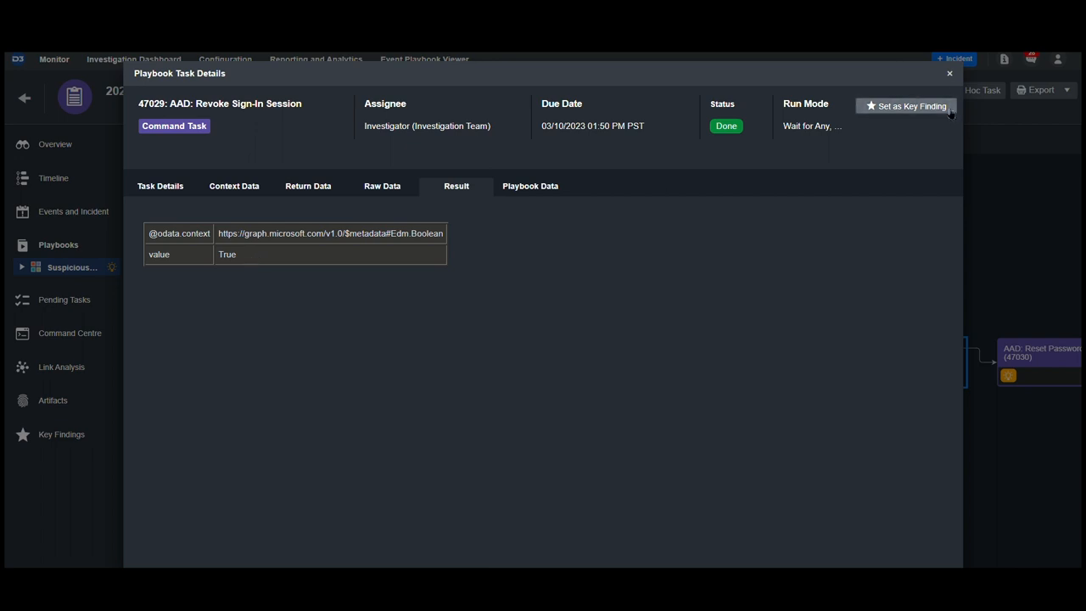
left_click(951, 75)
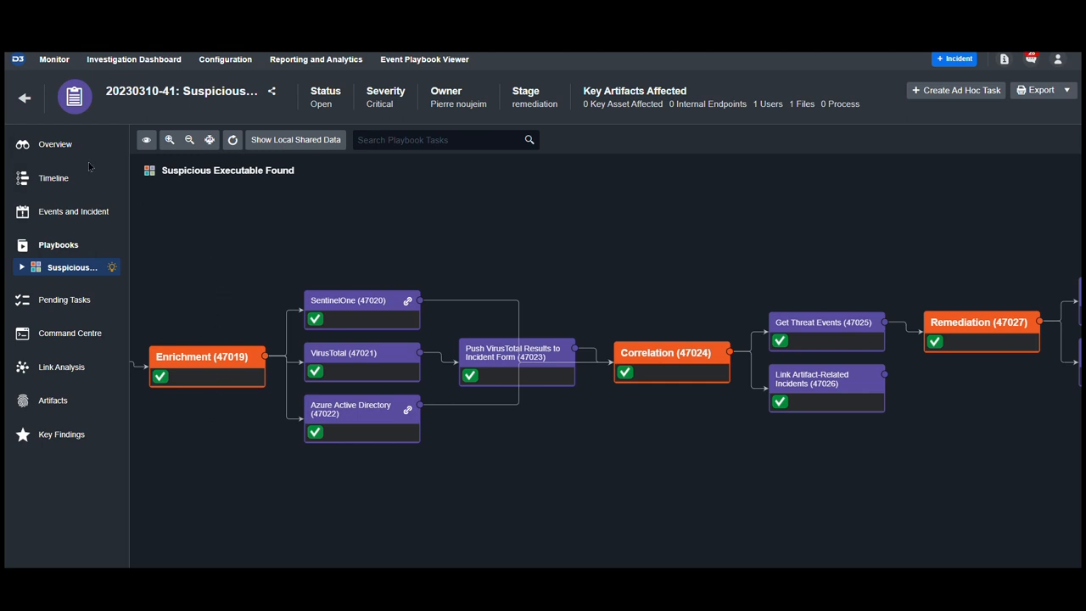
Review the incident overview down through SentinelOne agent data and threat analysis, then back to the summary
left_click(54, 143)
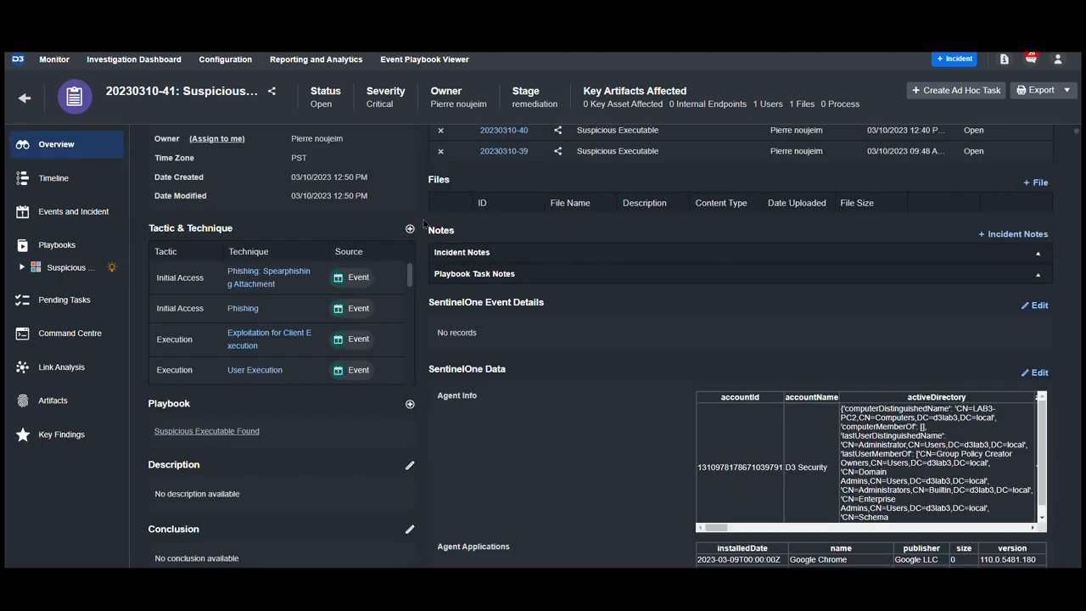
scroll("down", 3)
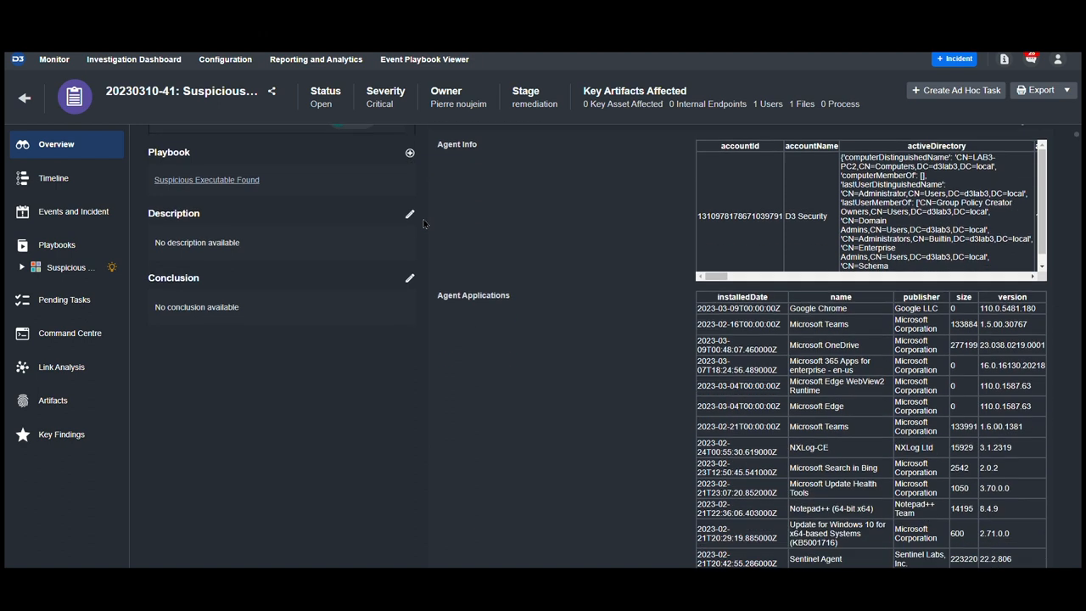
scroll("down", 3)
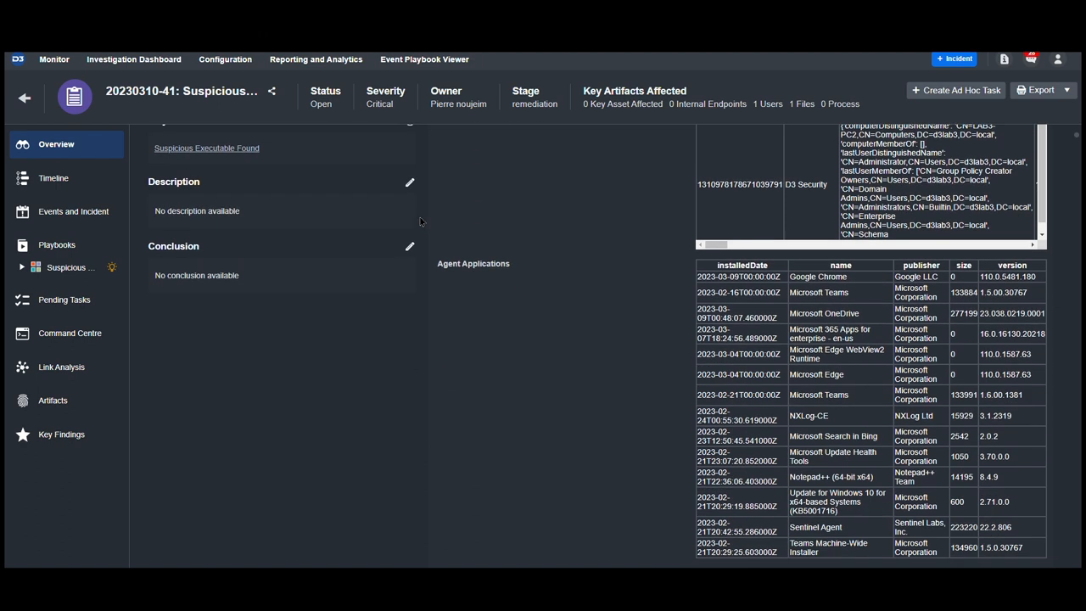
scroll("down", 3)
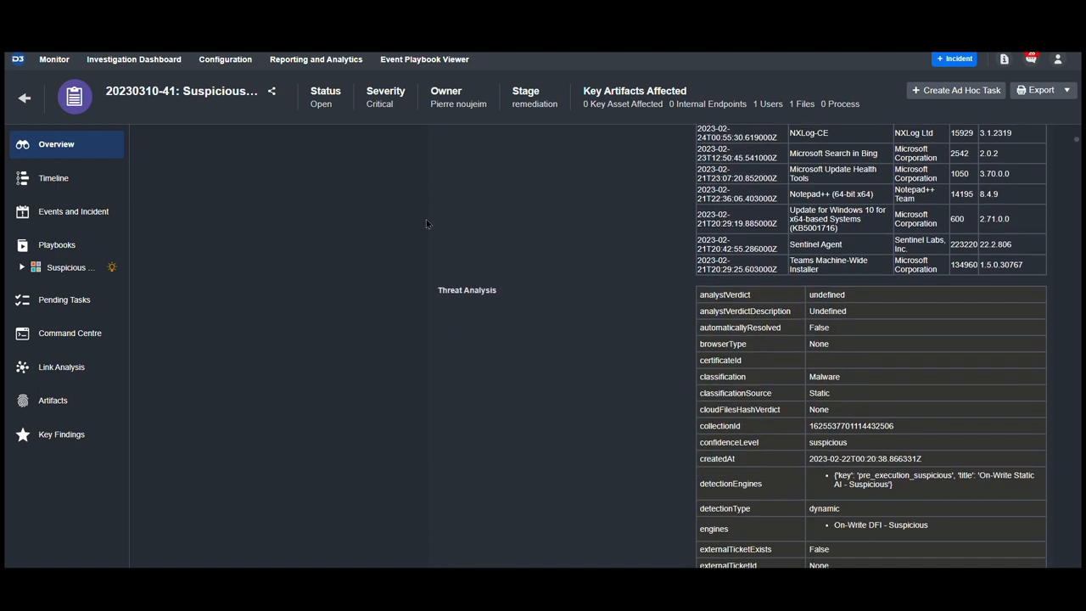
scroll("down", 3)
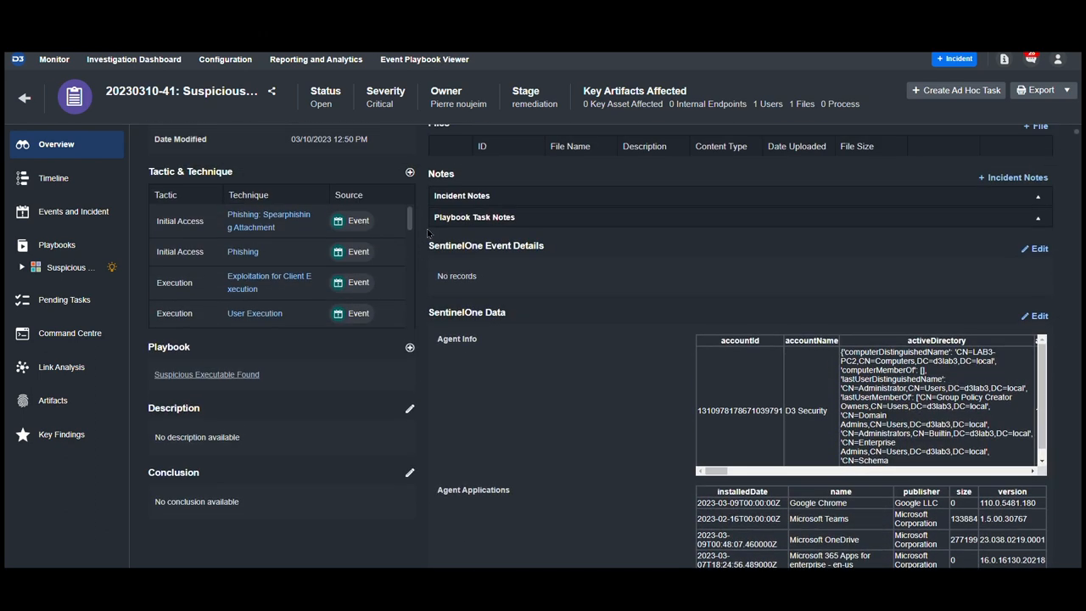
scroll("up", 3)
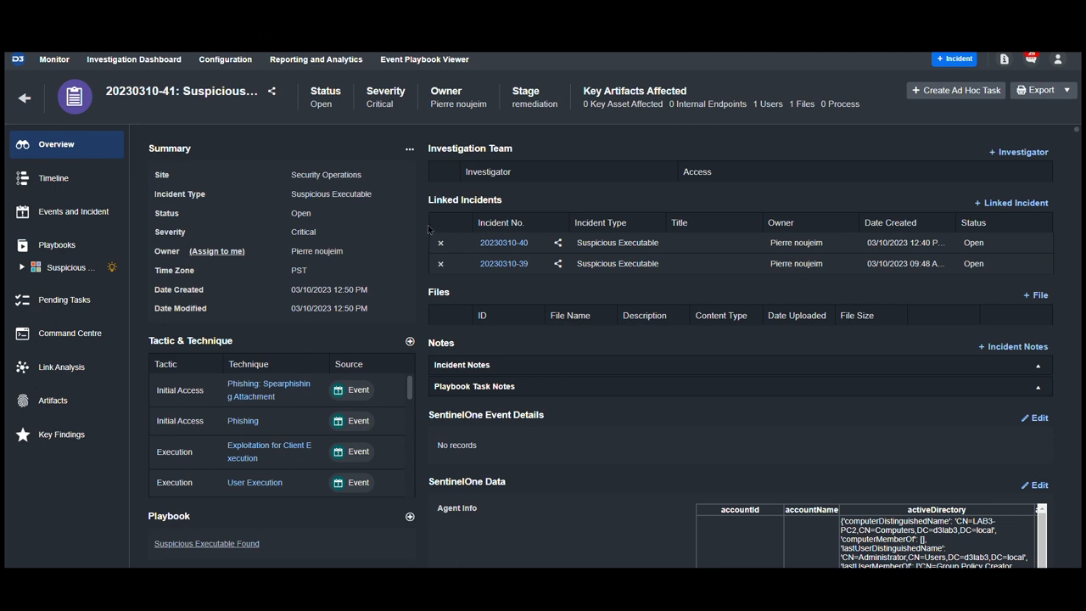
mouse_move(394, 336)
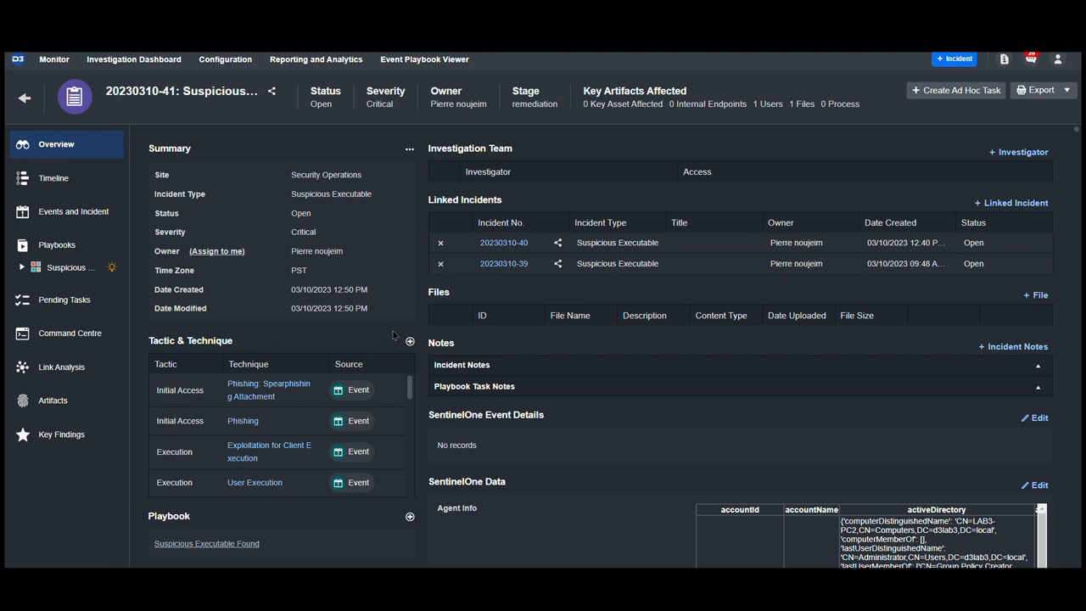